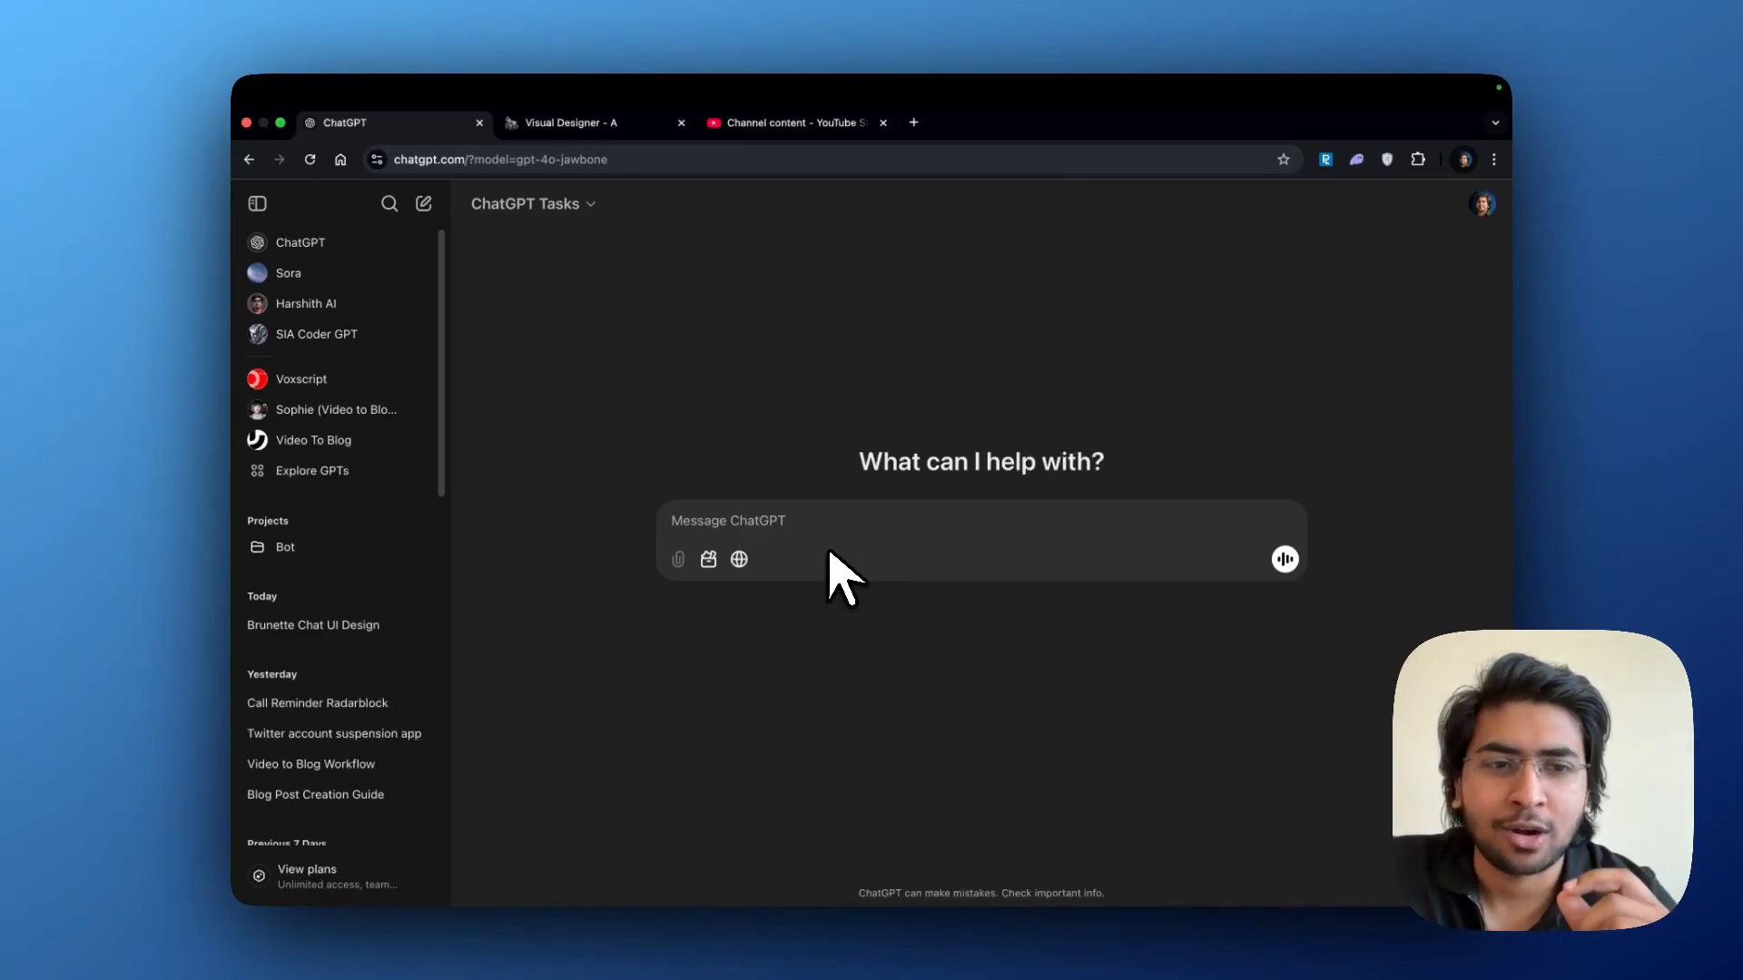
- Choose a model and write 'Hey can you set me a reminder for a call in 30 mins?'
left_click(532, 204)
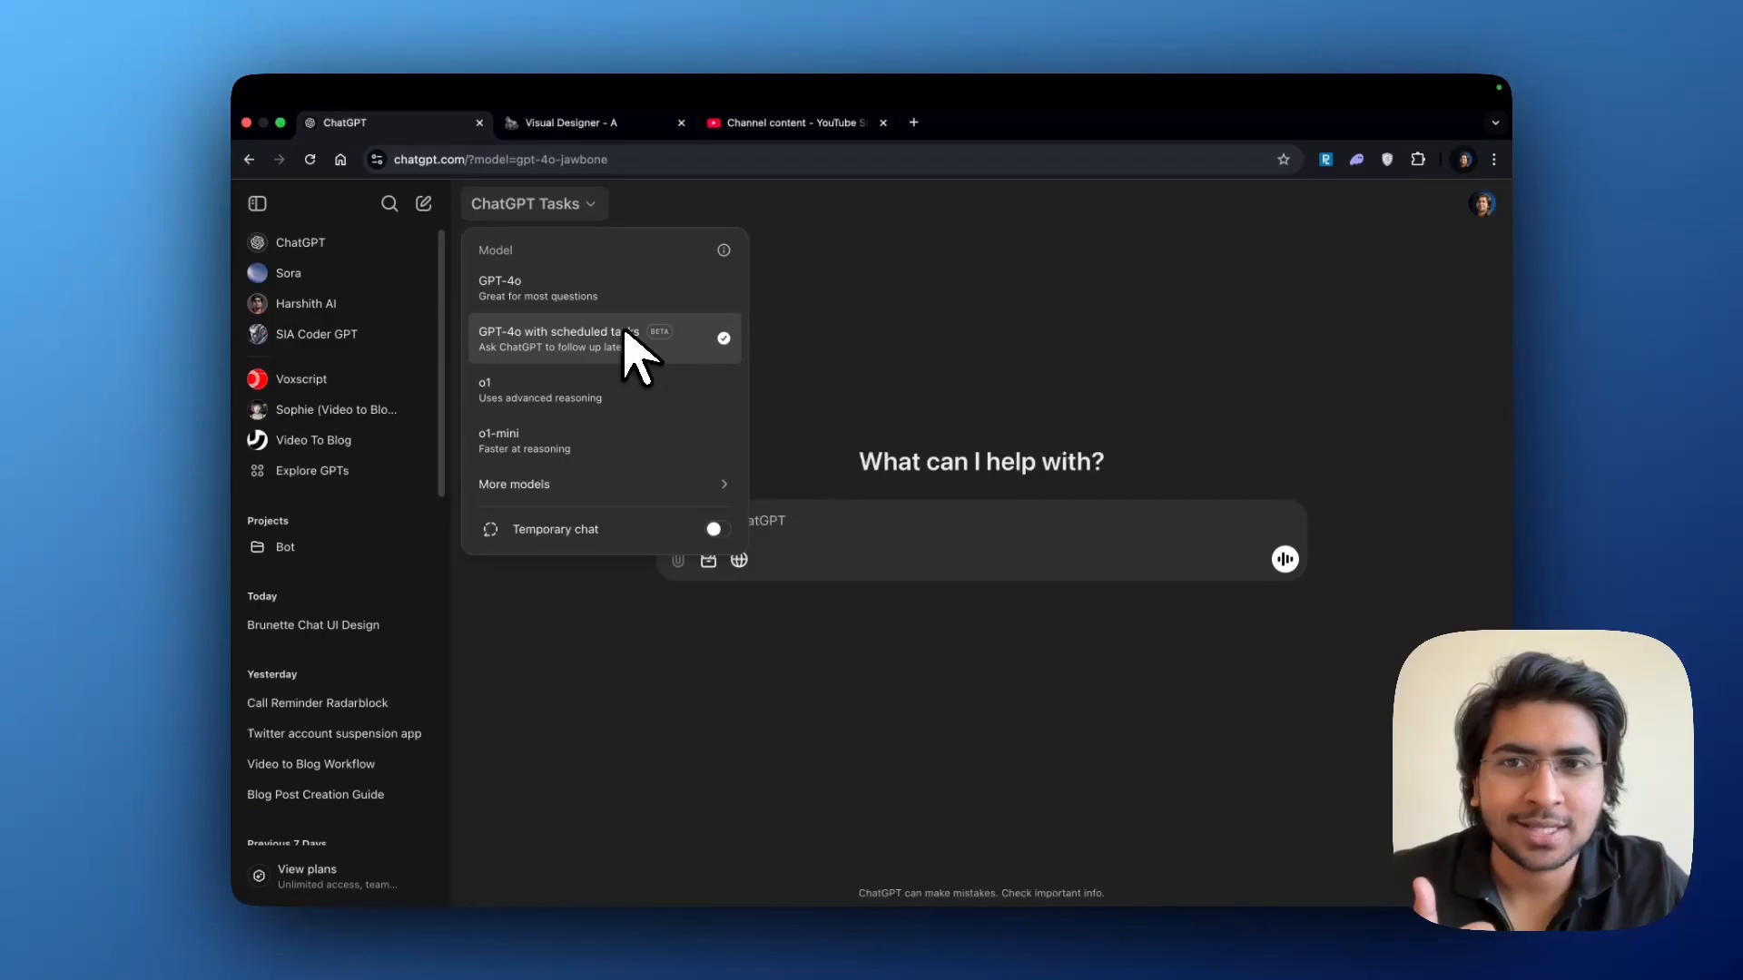
mouse_move(633, 445)
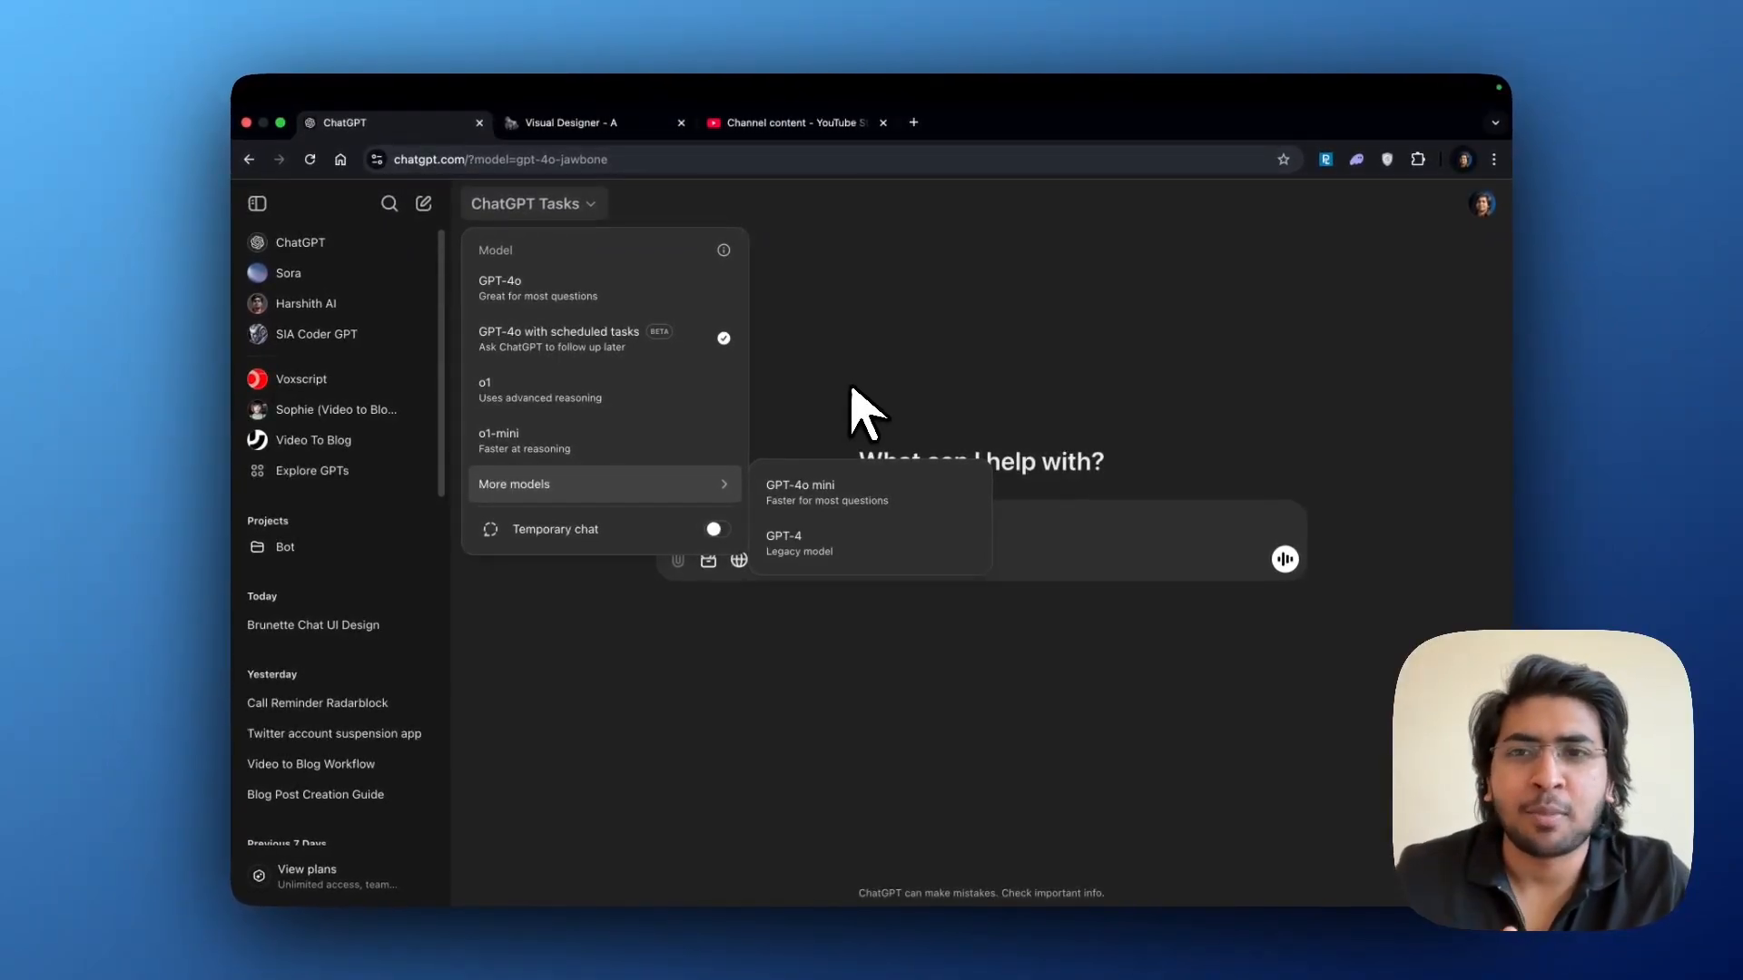
mouse_move(656, 356)
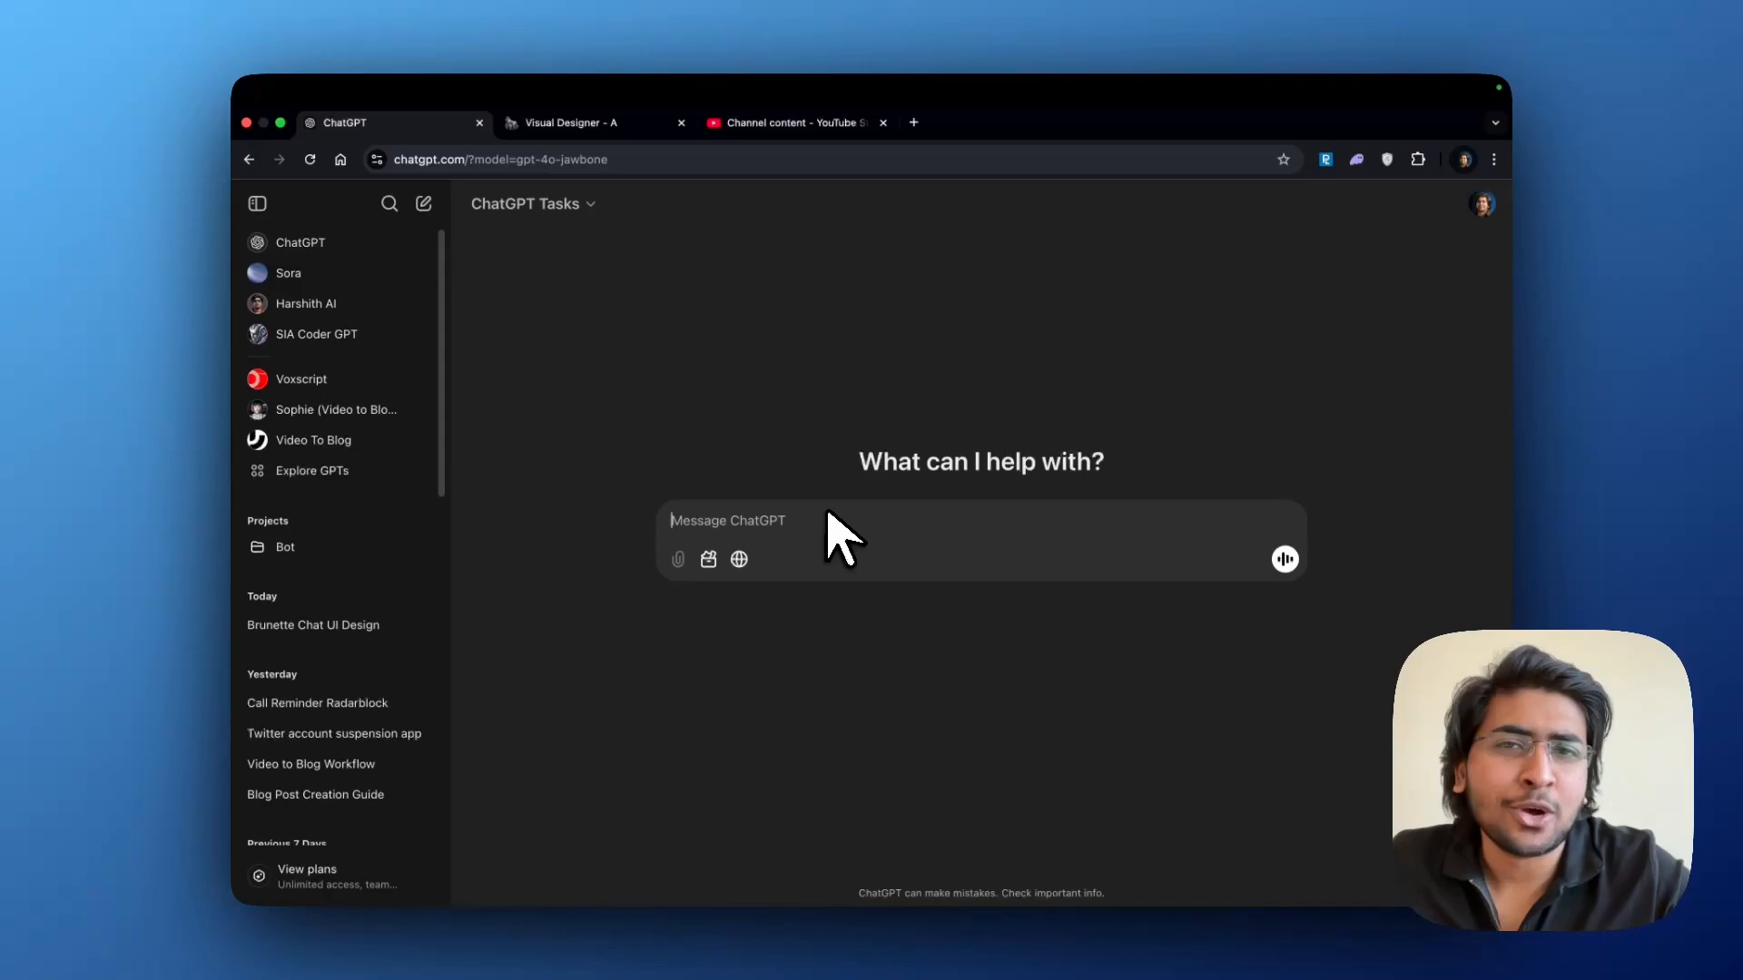
mouse_move(937, 501)
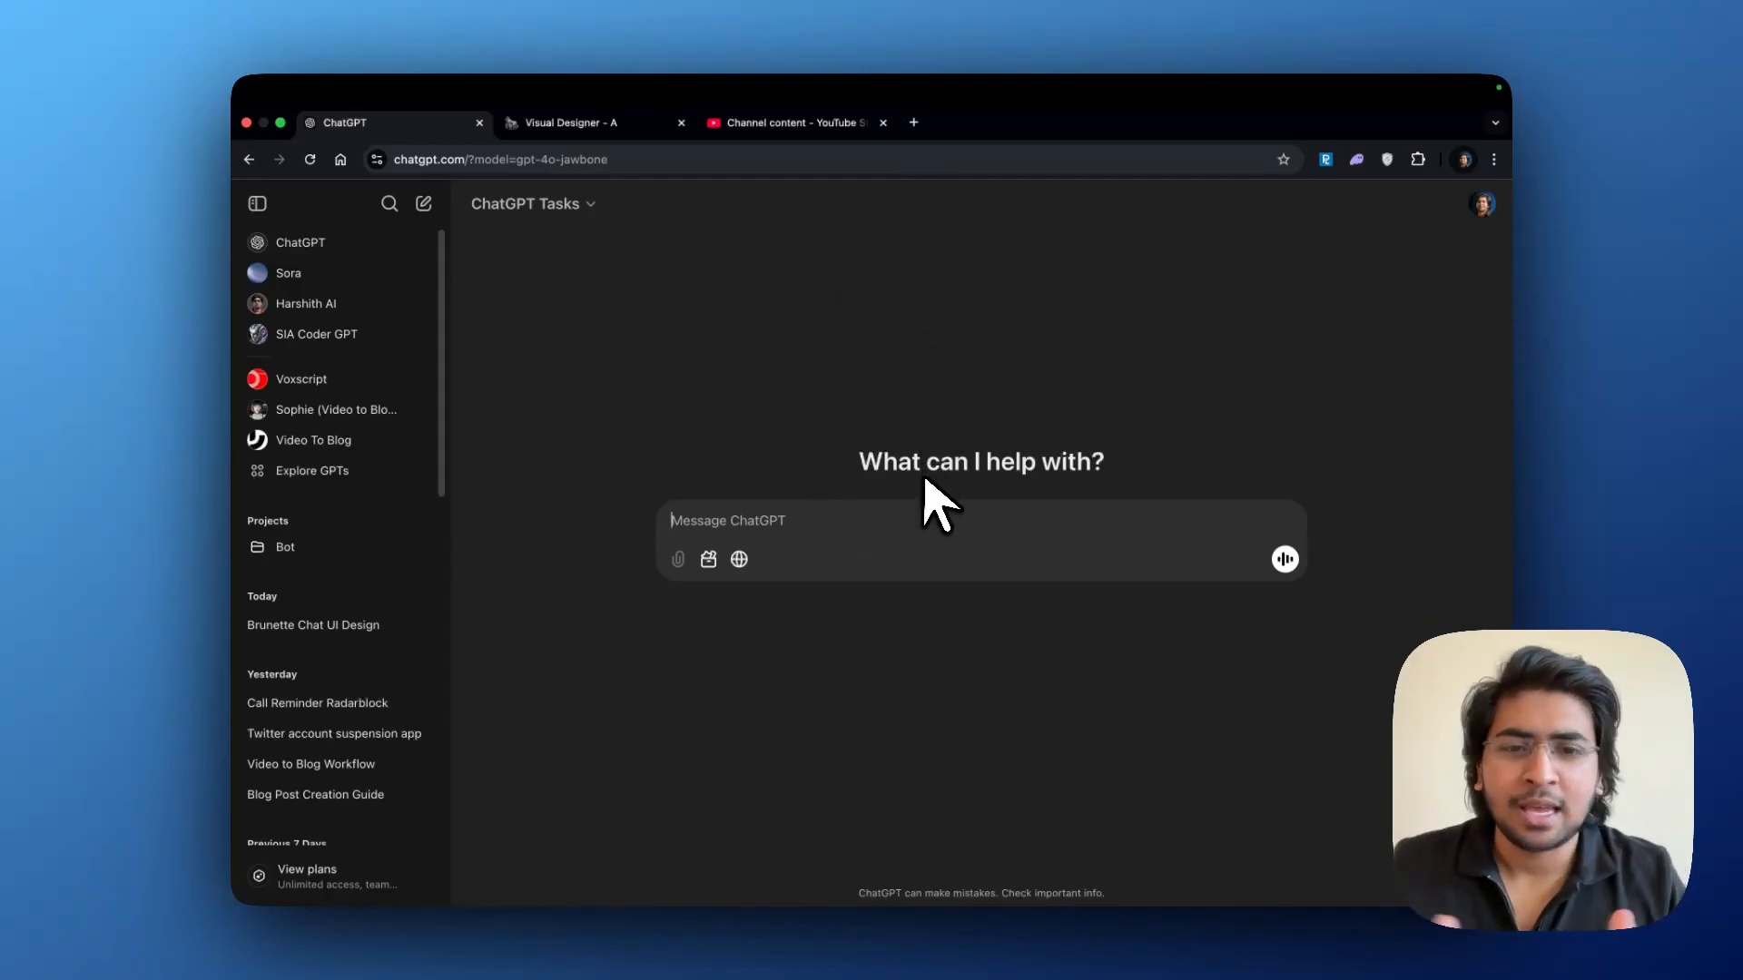
type("Hey cn")
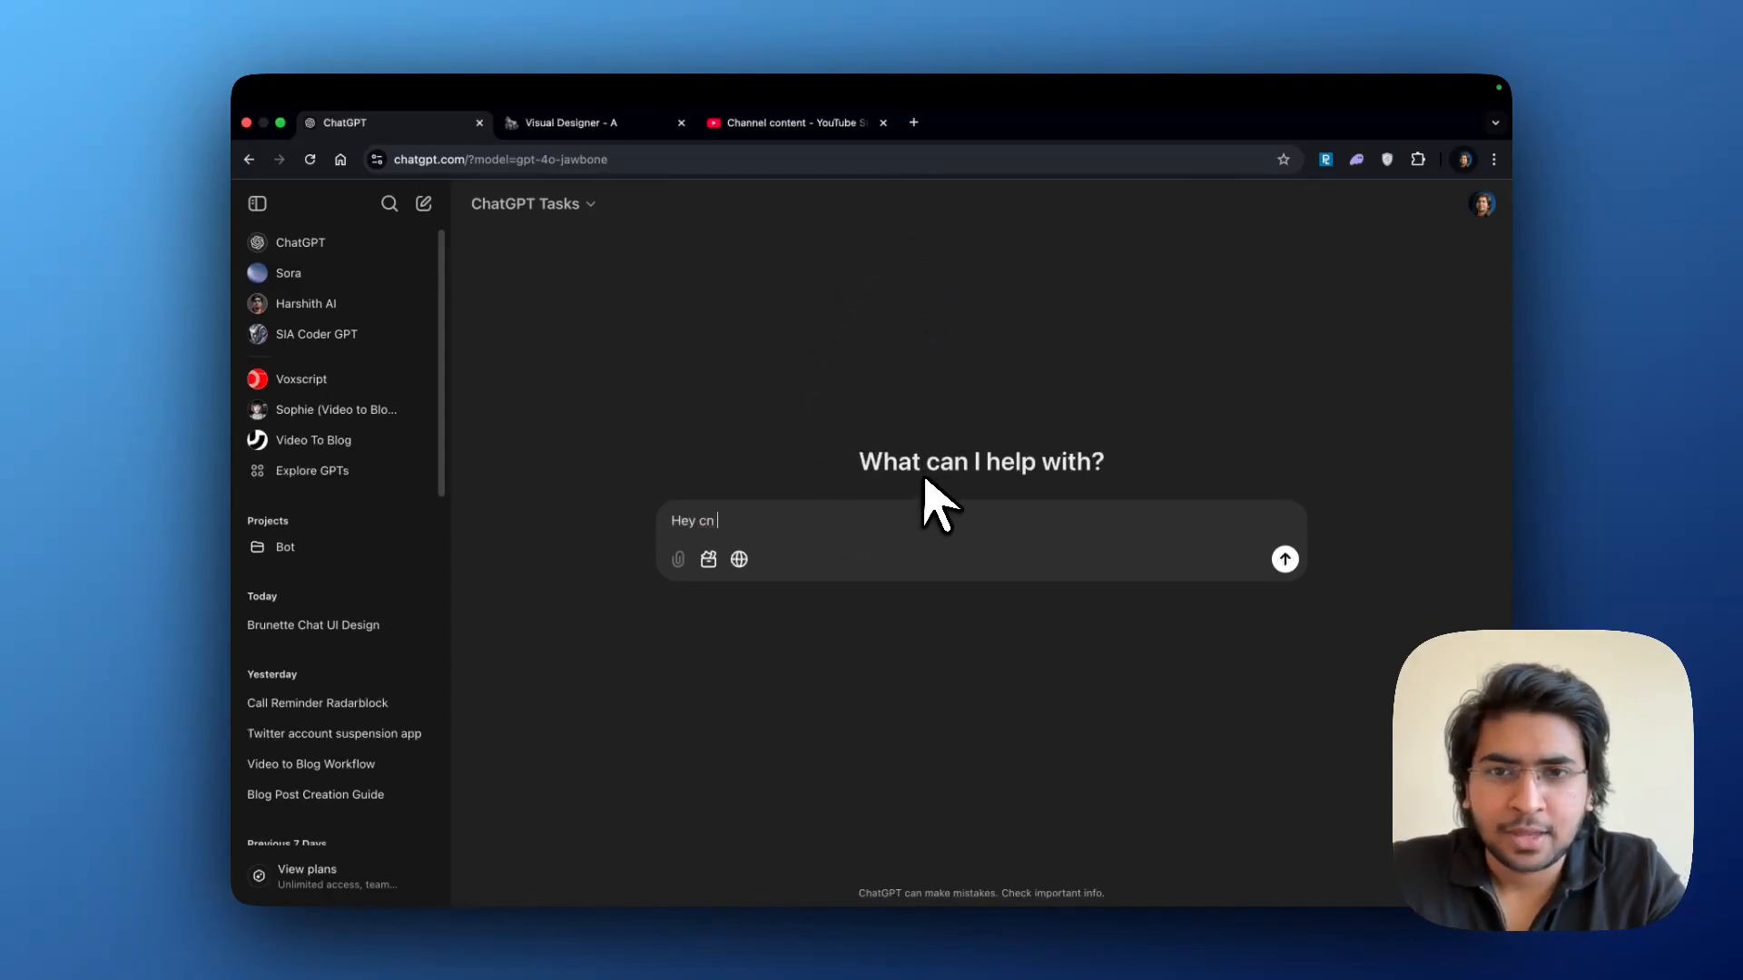
type("an you set me")
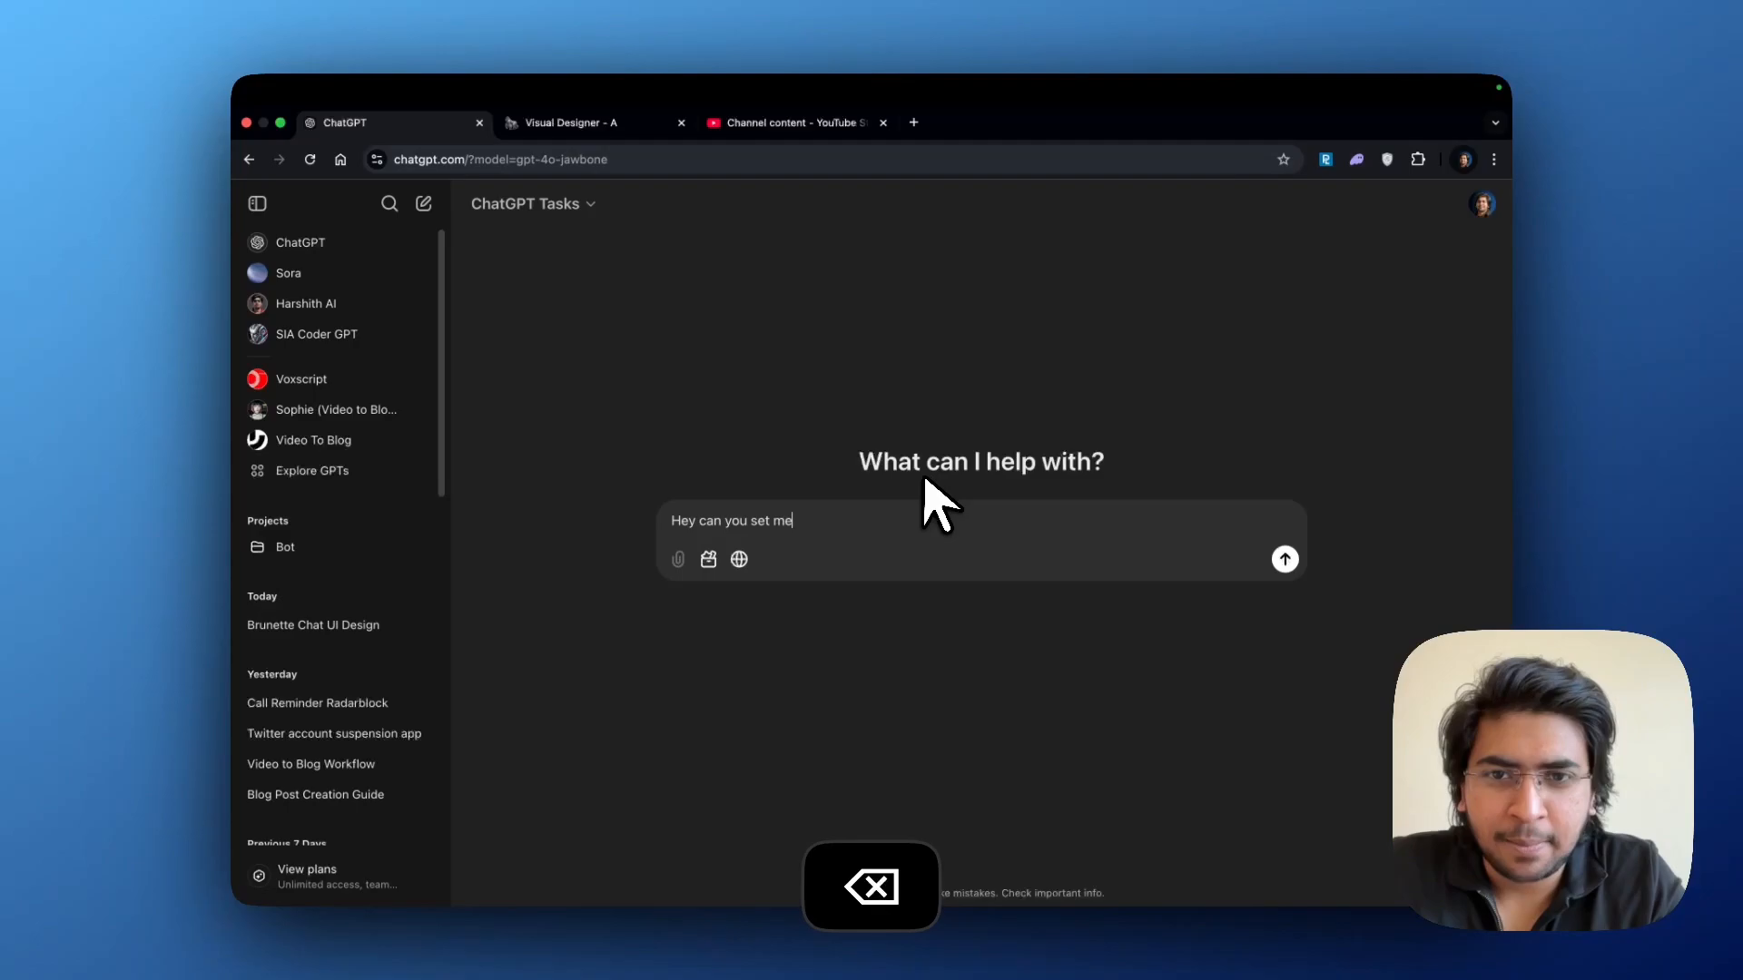
type("a reminder for")
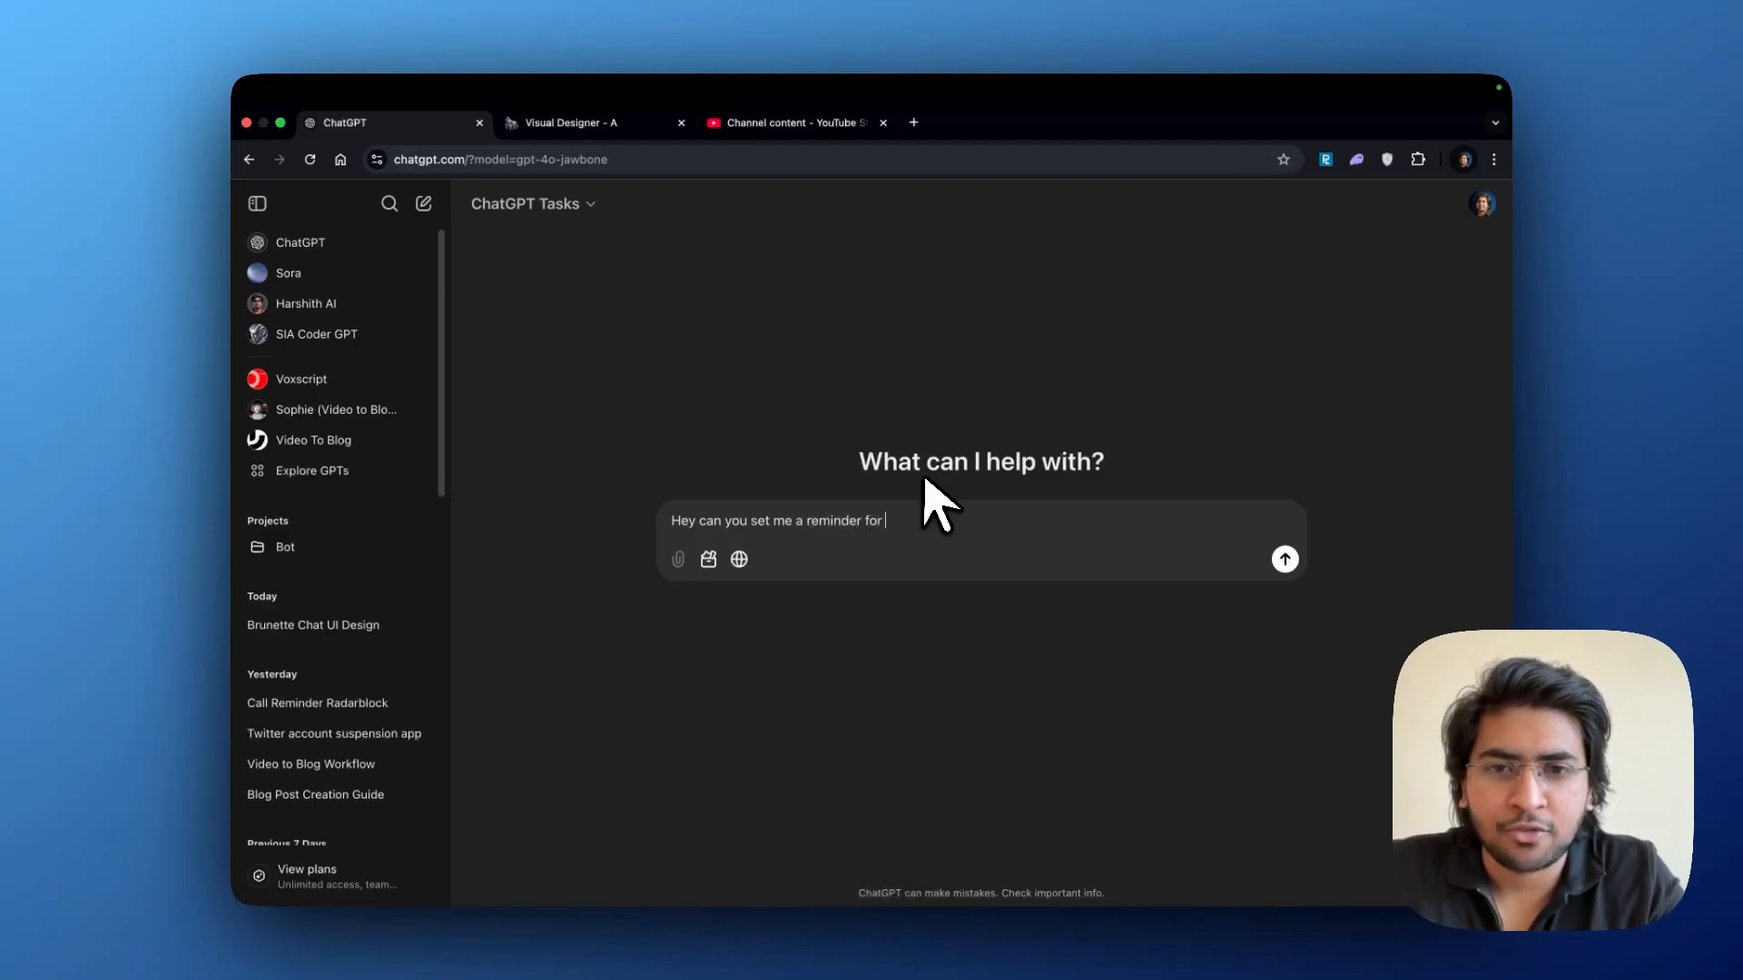
type("a call in 5 mins?")
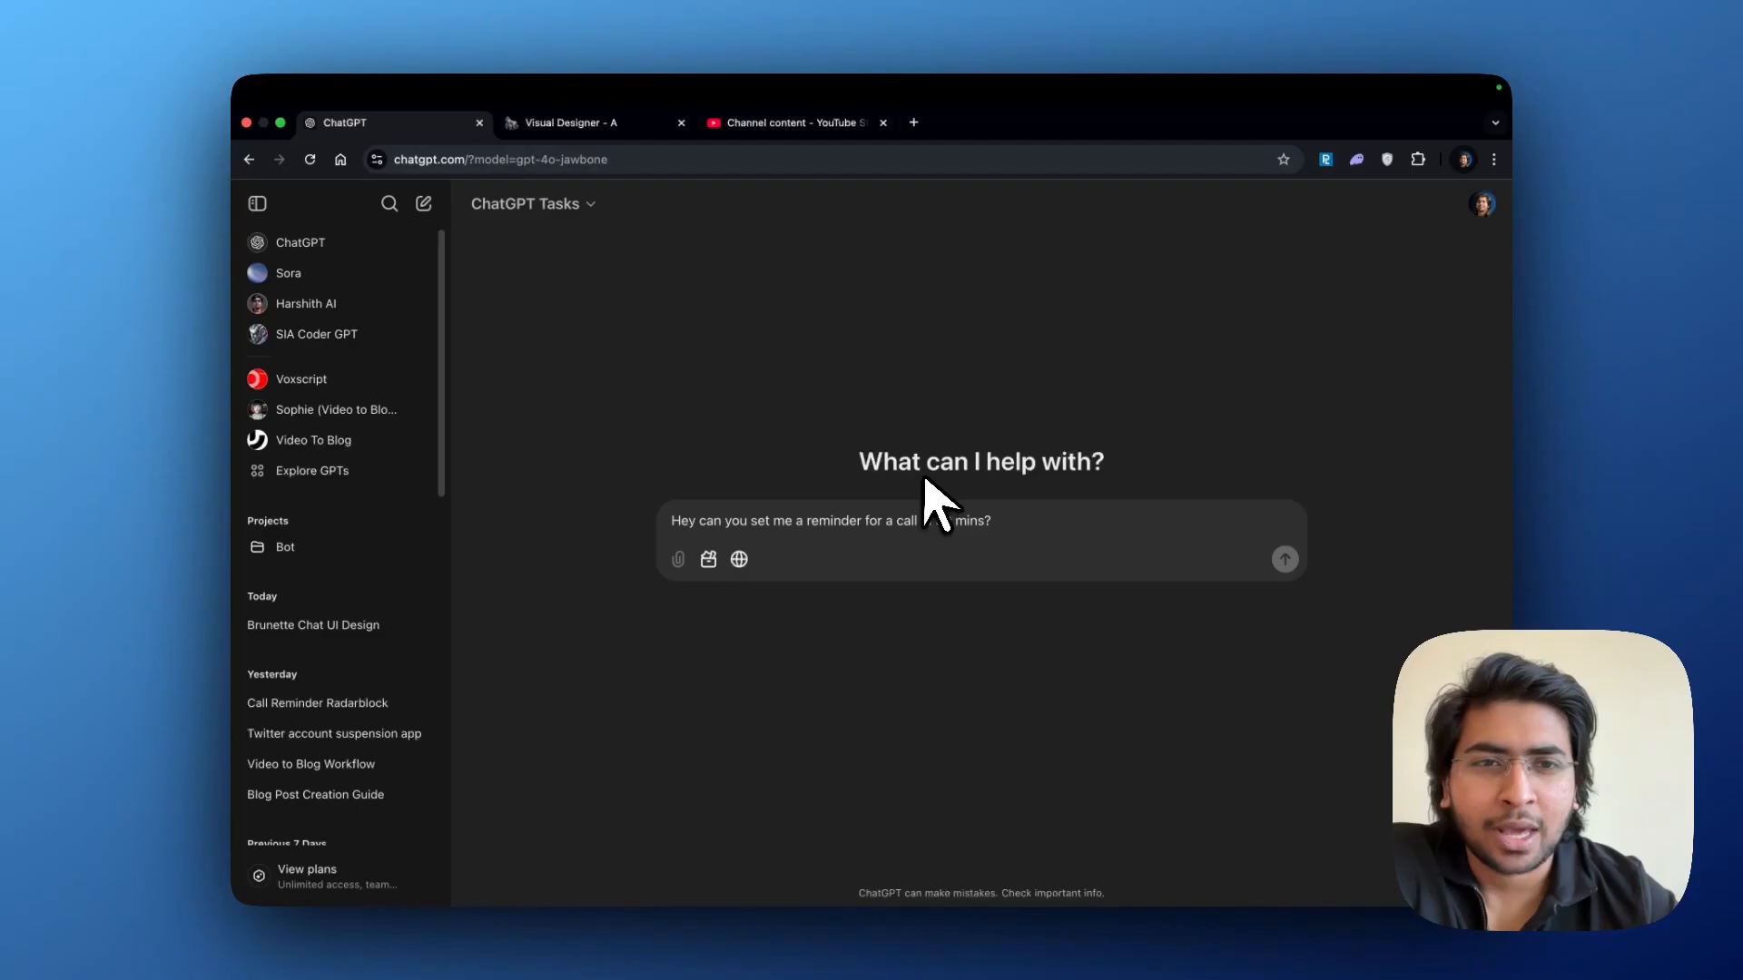
- Send the call reminder request and regenerate the response after the error
left_click(1285, 559)
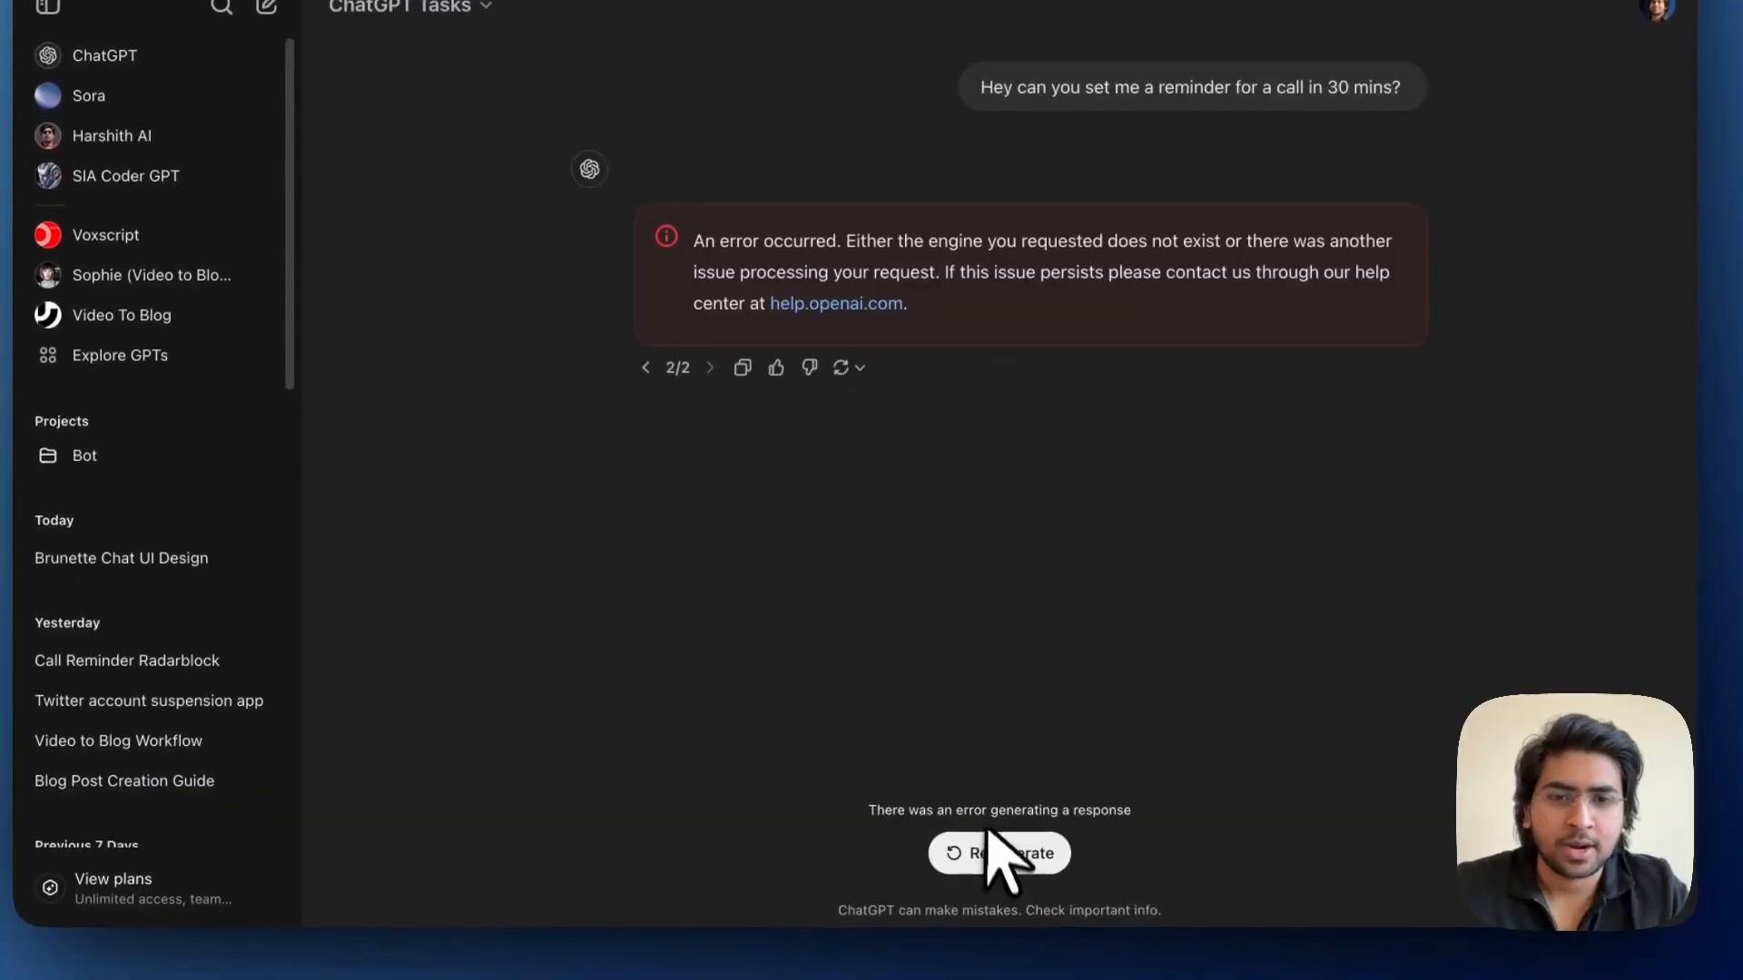
left_click(999, 854)
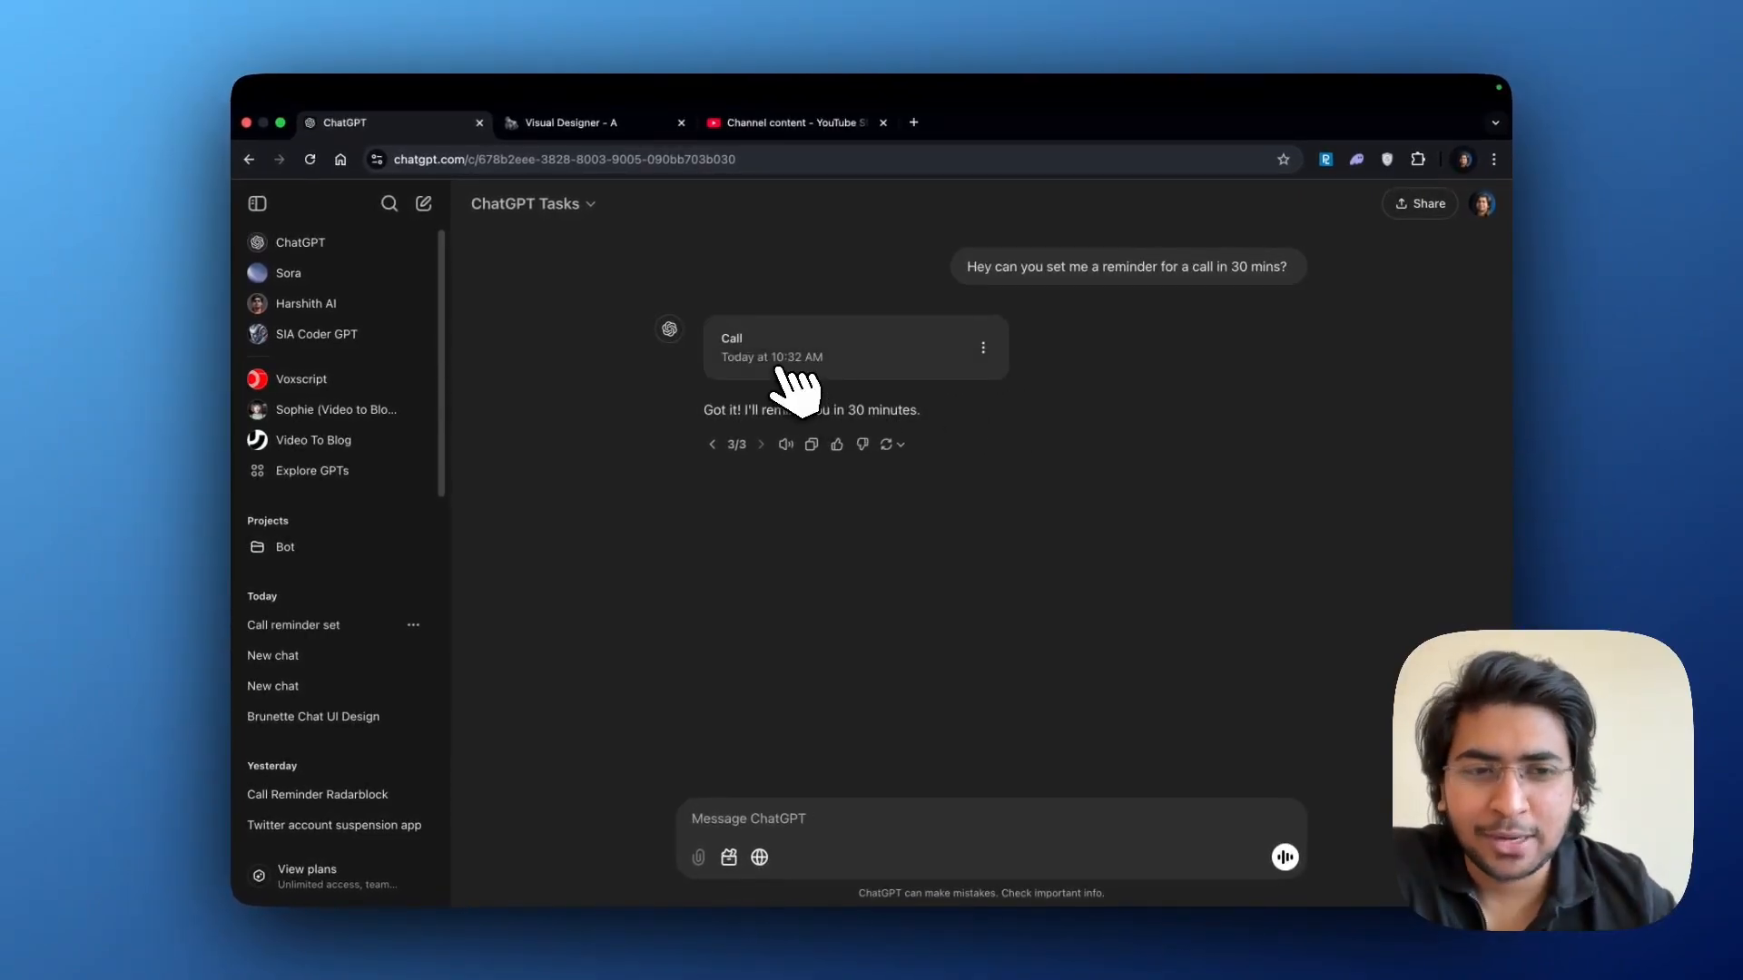
left_click(855, 346)
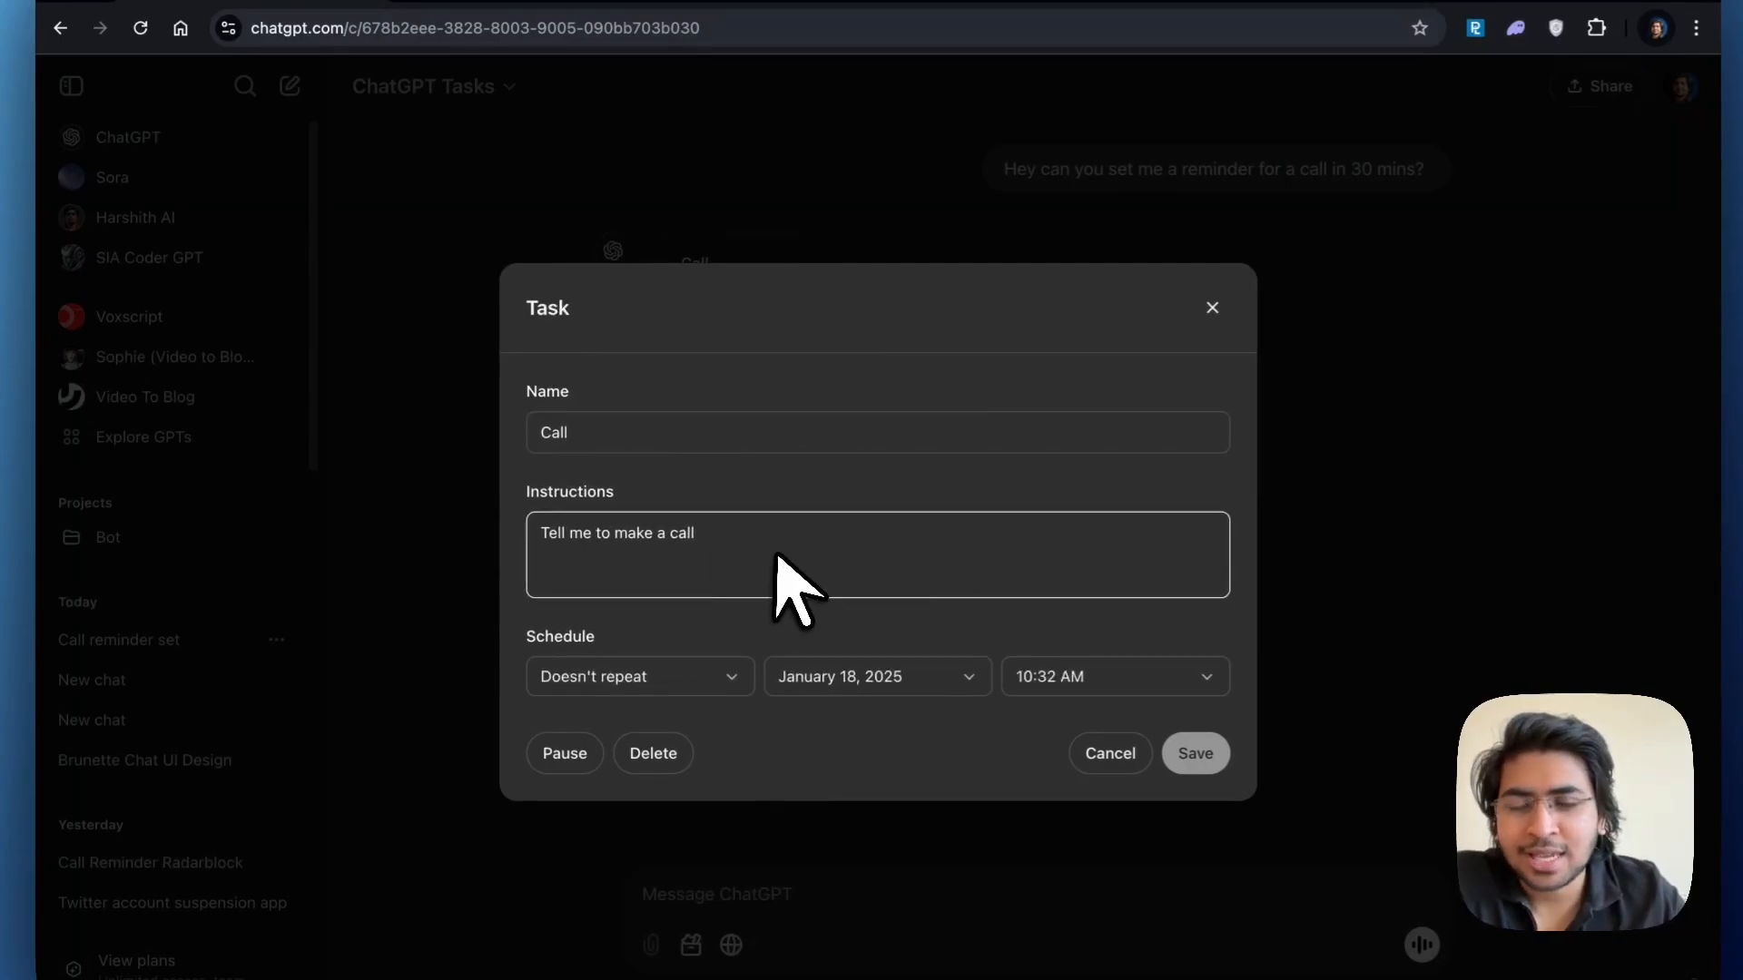
left_click(637, 676)
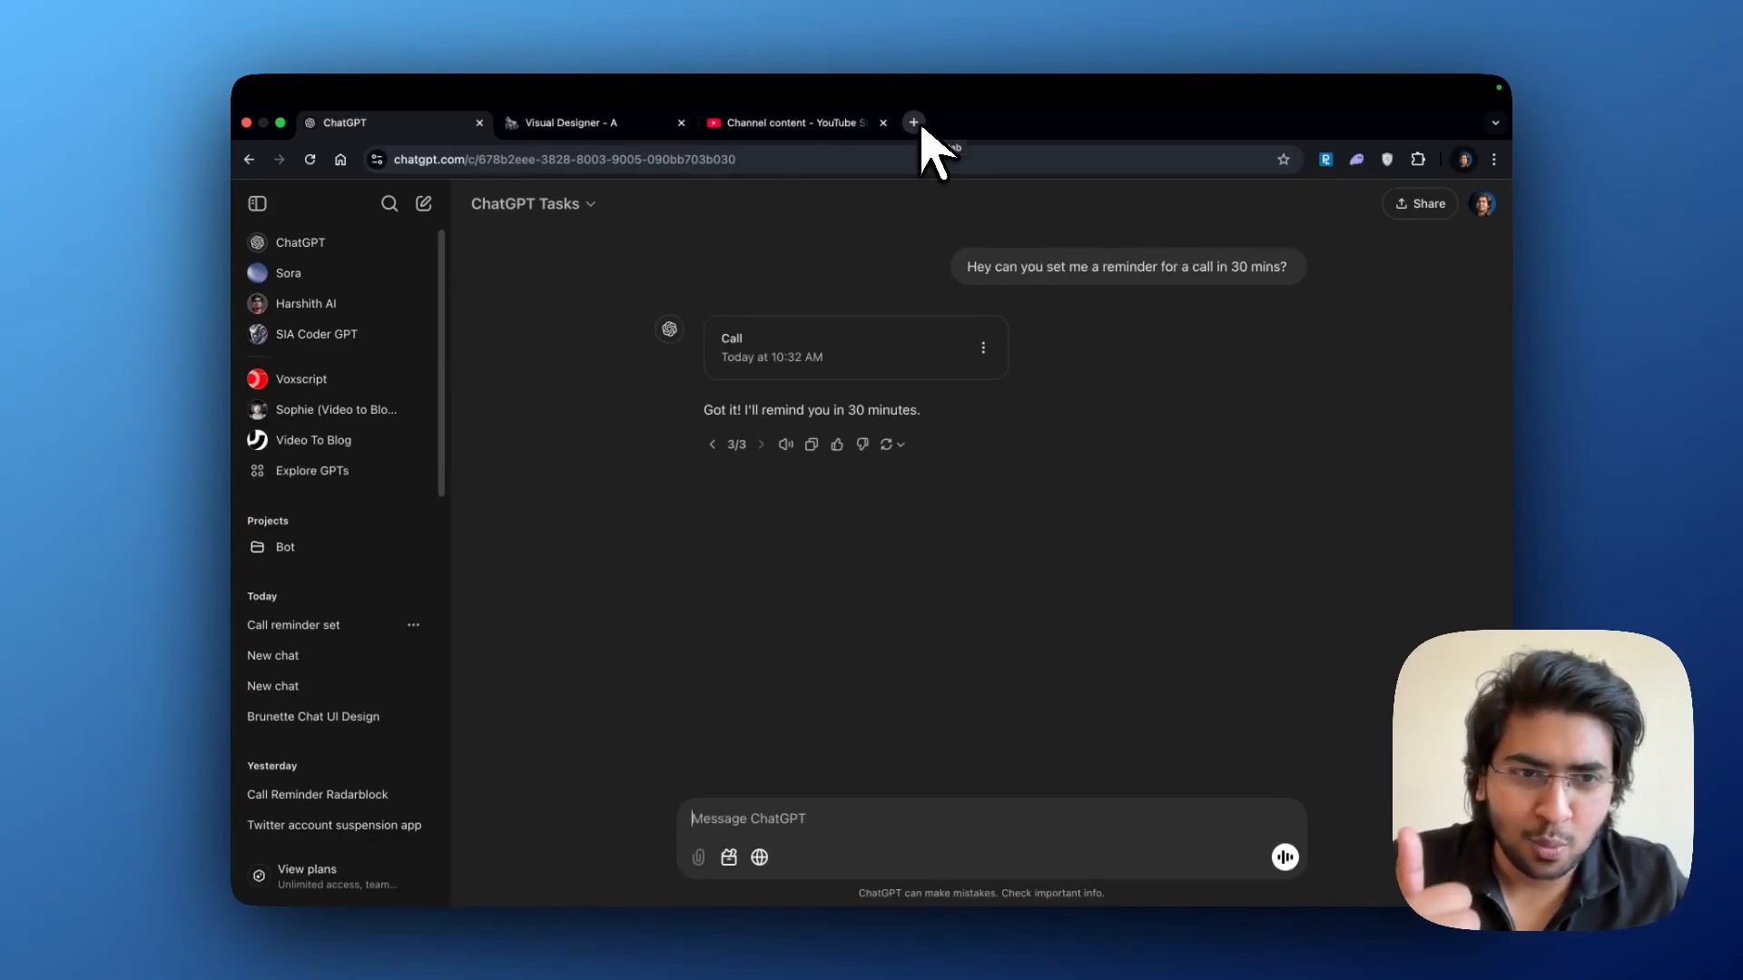
mouse_move(938, 150)
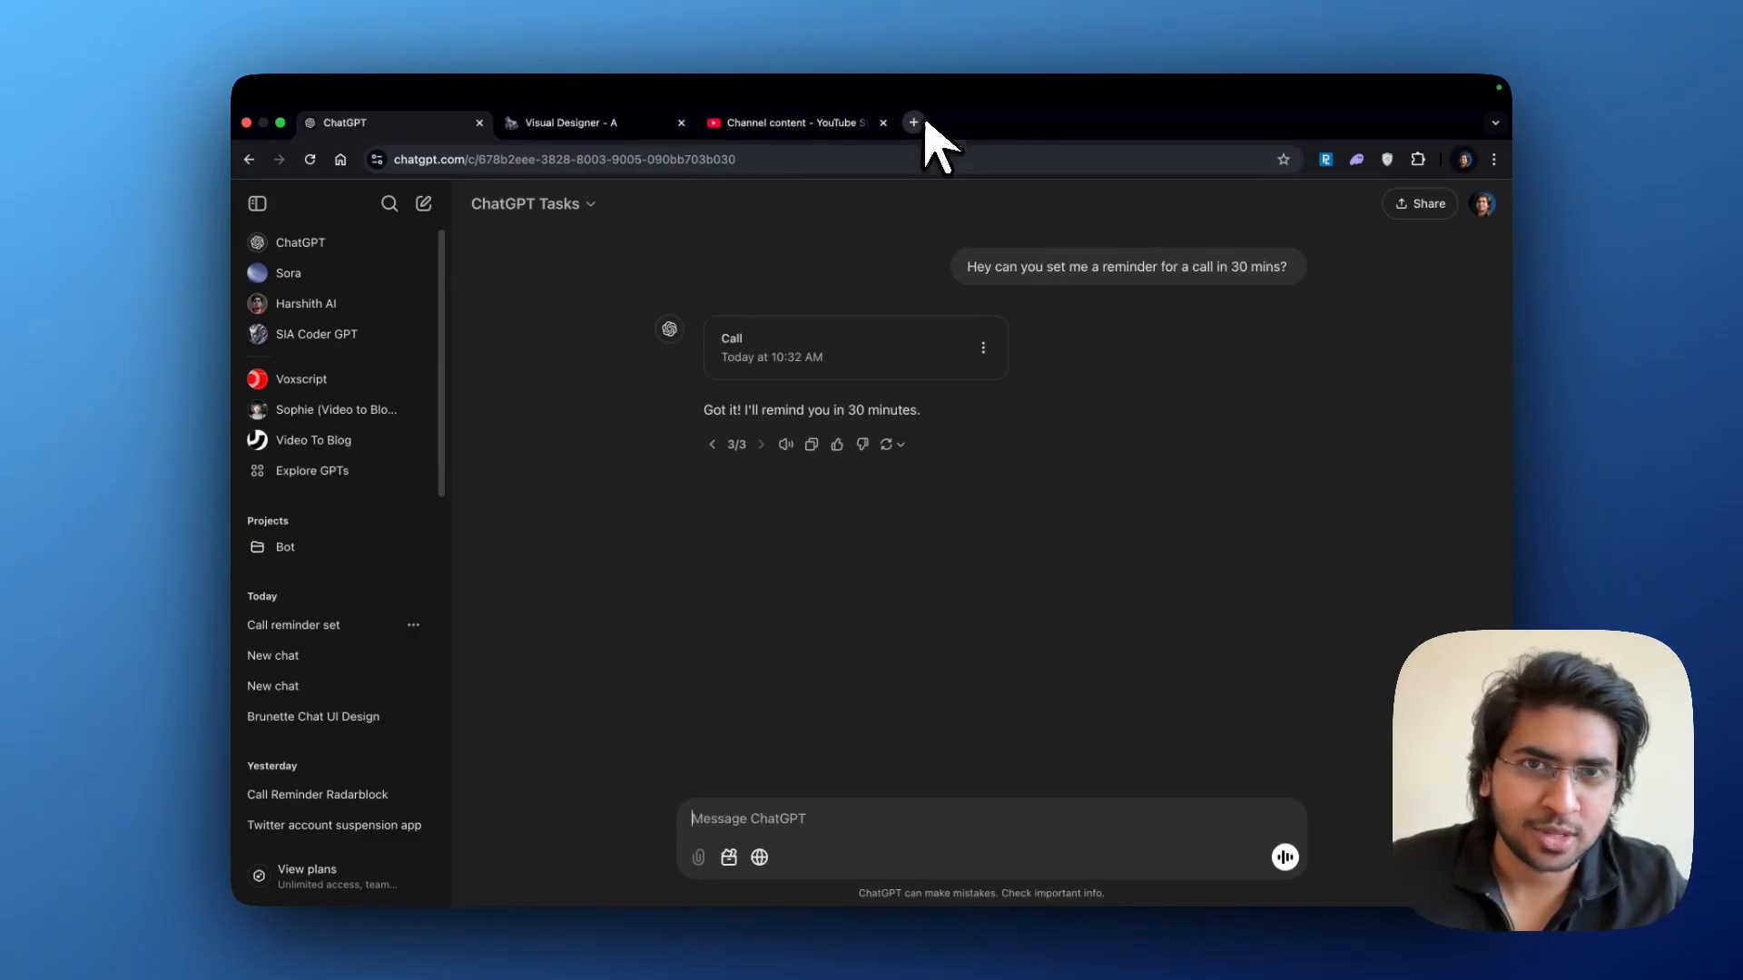
- Open Gmail in a new Chrome tab from the Google page
left_click(913, 122)
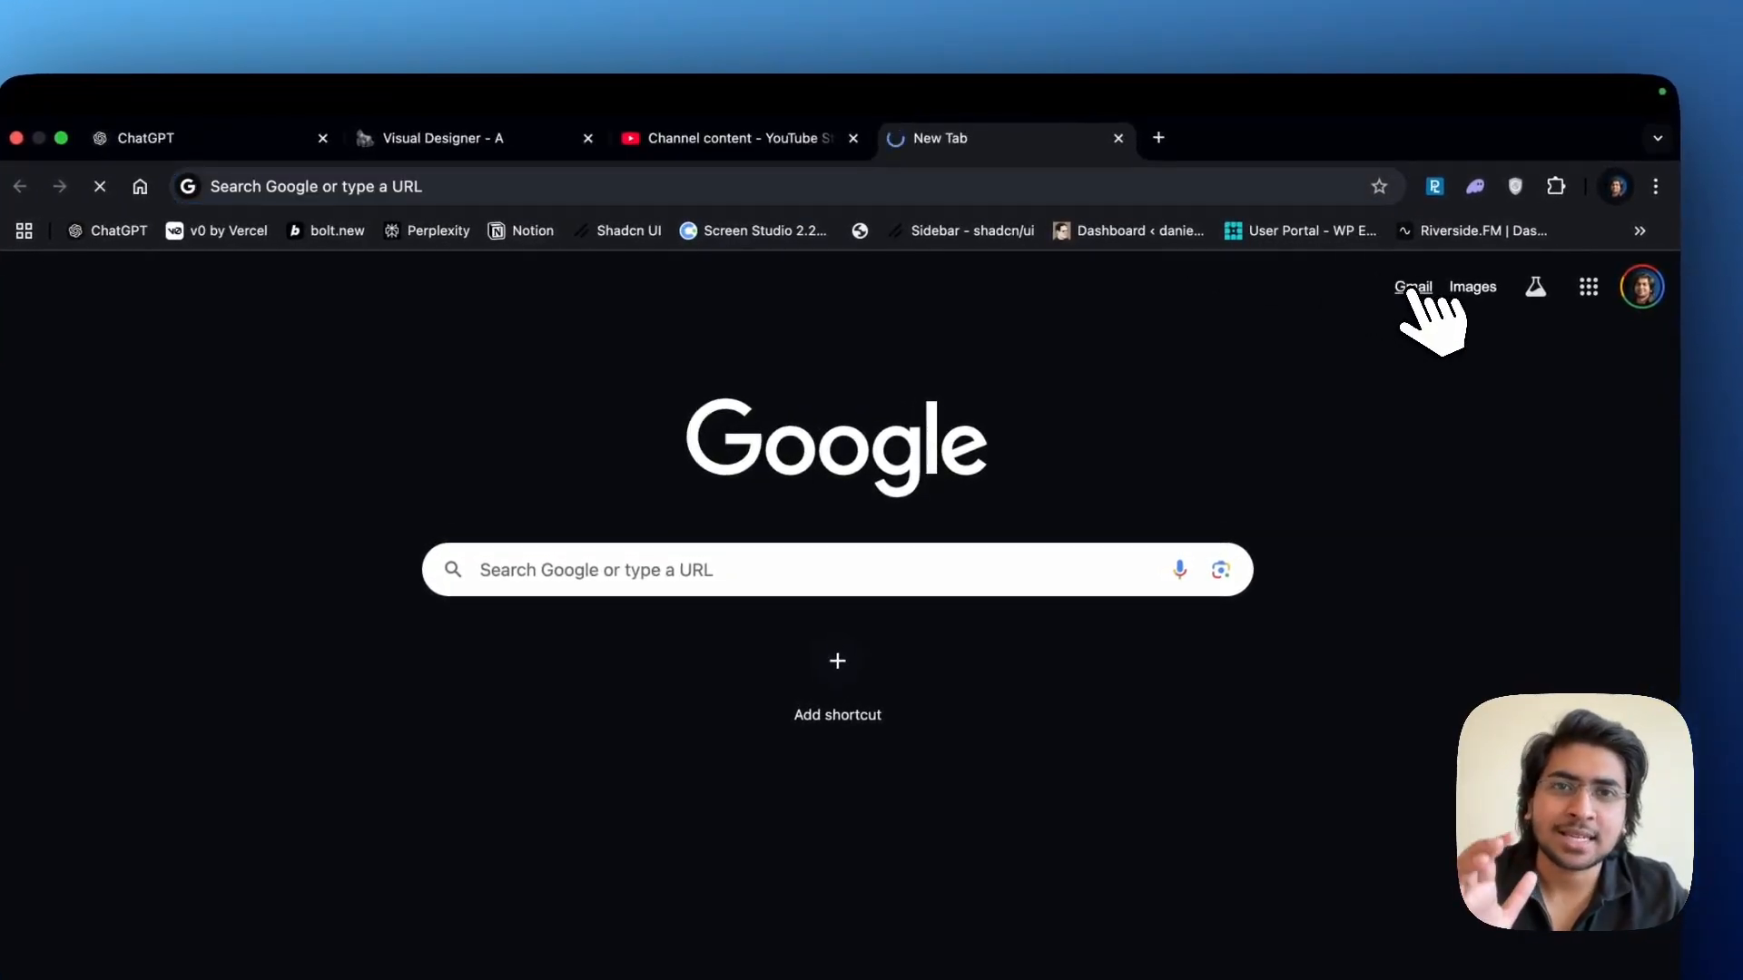
left_click(1413, 287)
type("chatgpt")
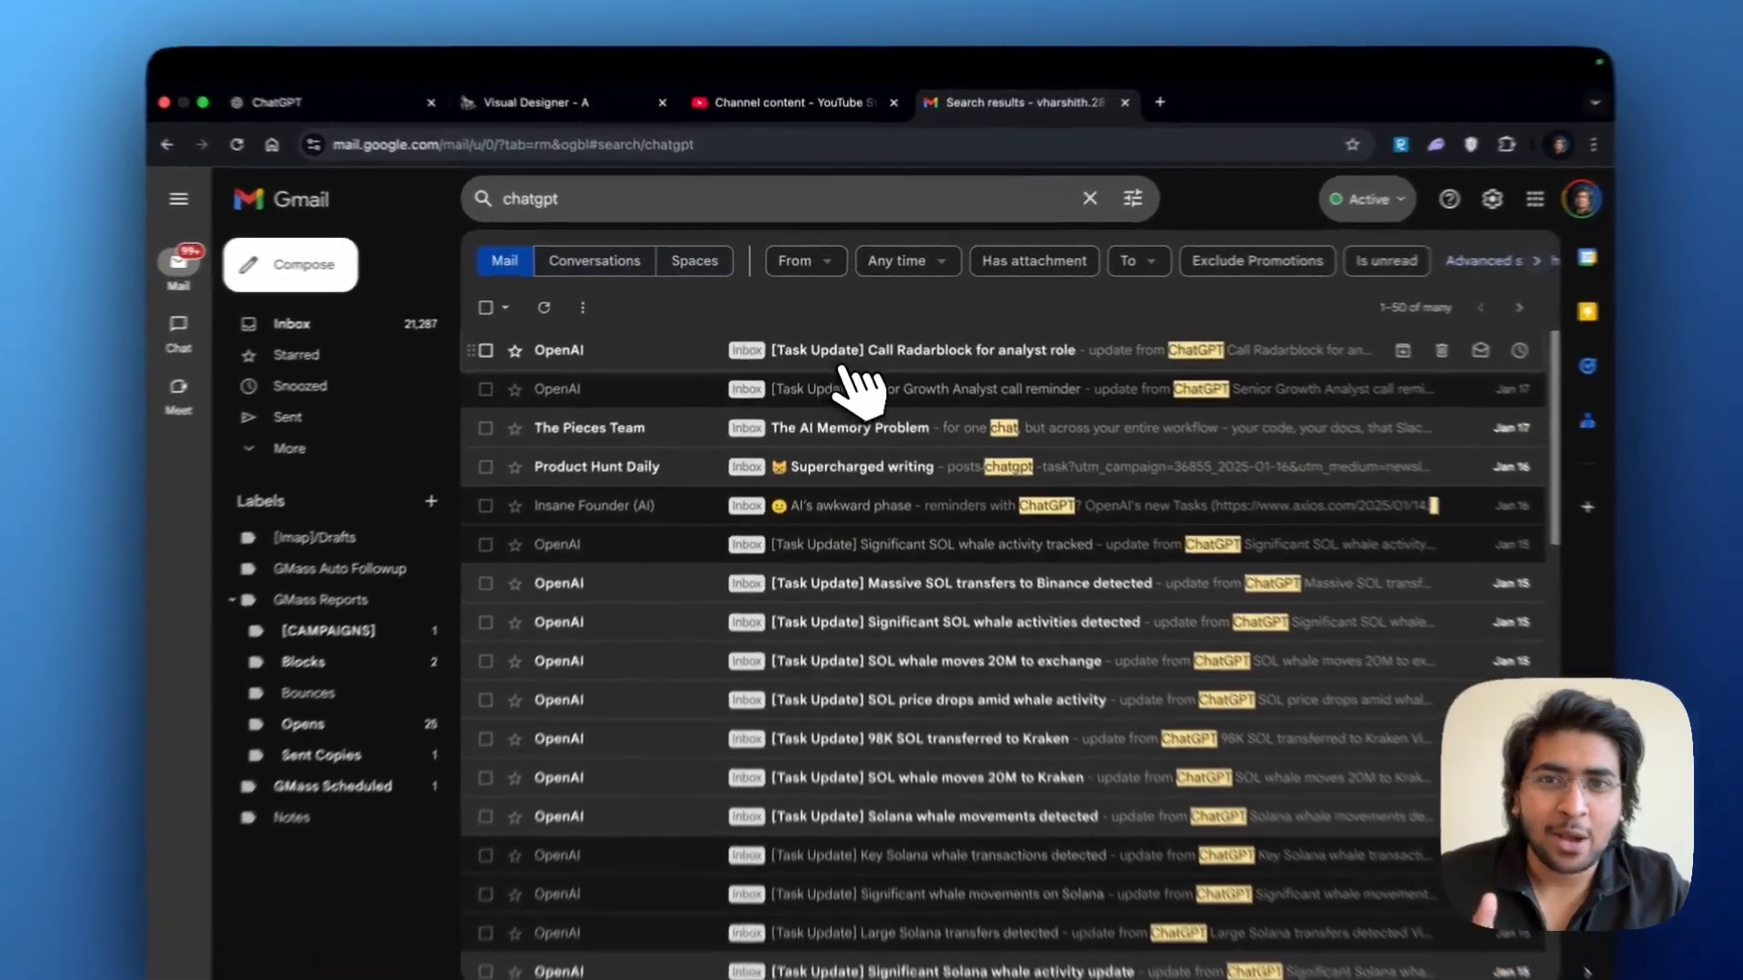
- Search Gmail for '[Task Update]' to list ChatGPT's Task Update emails
left_click(924, 351)
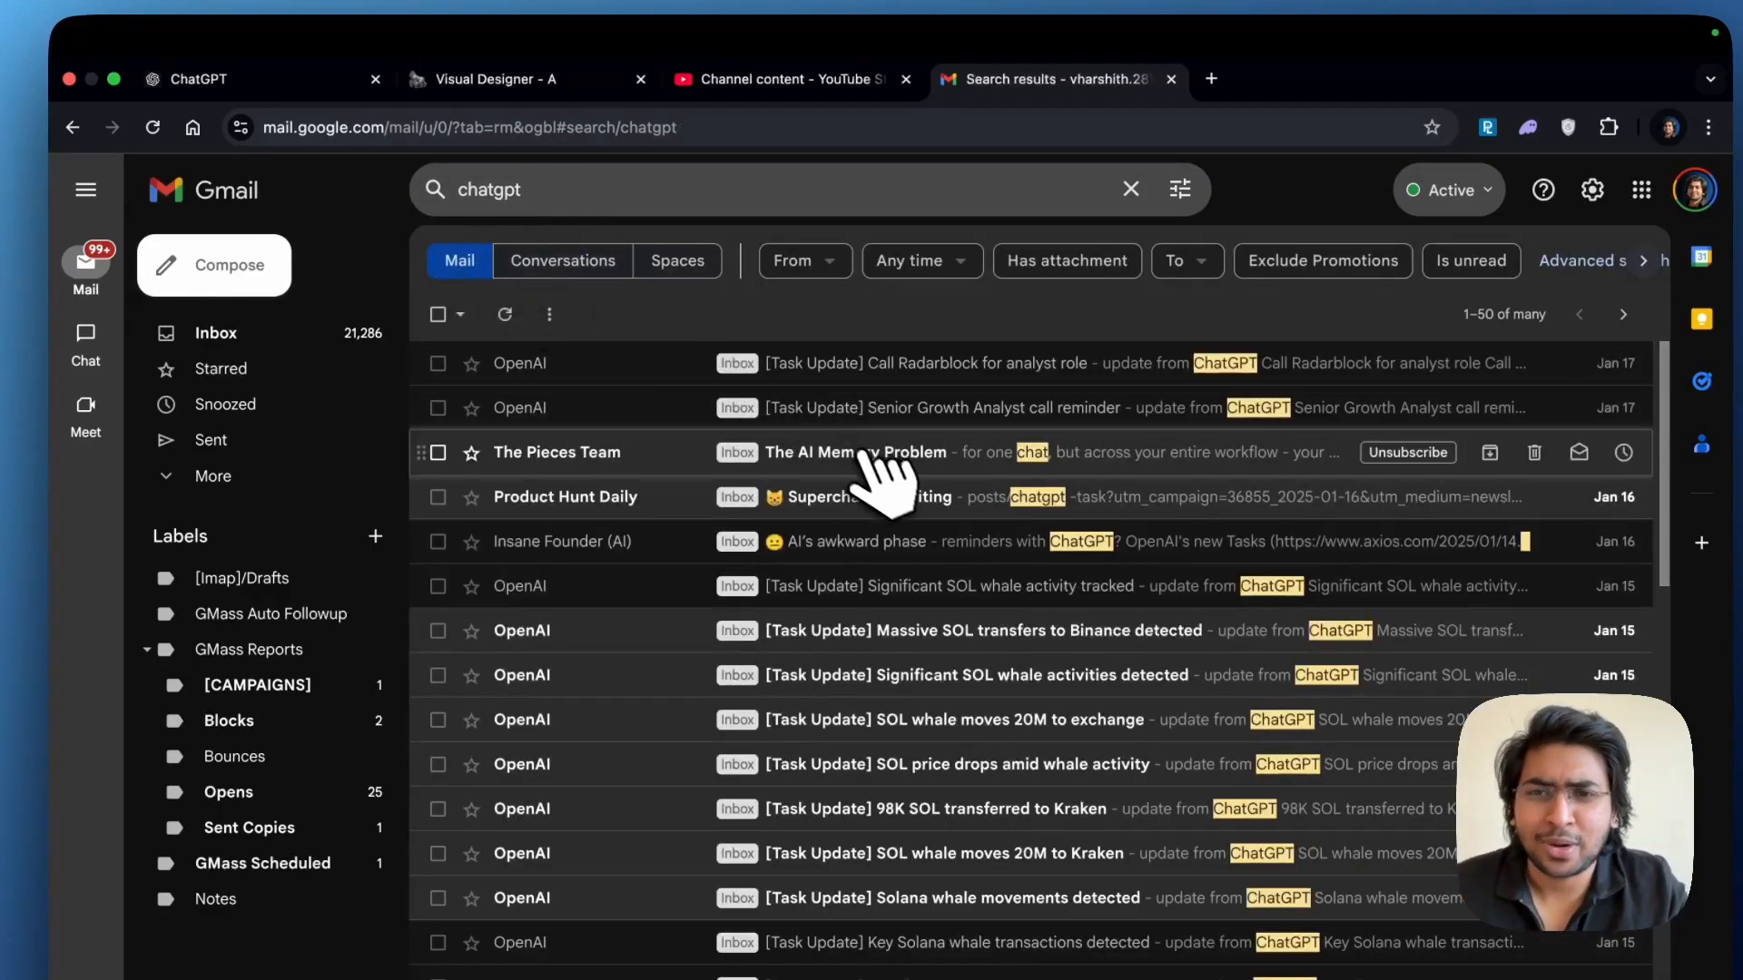
left_click(982, 630)
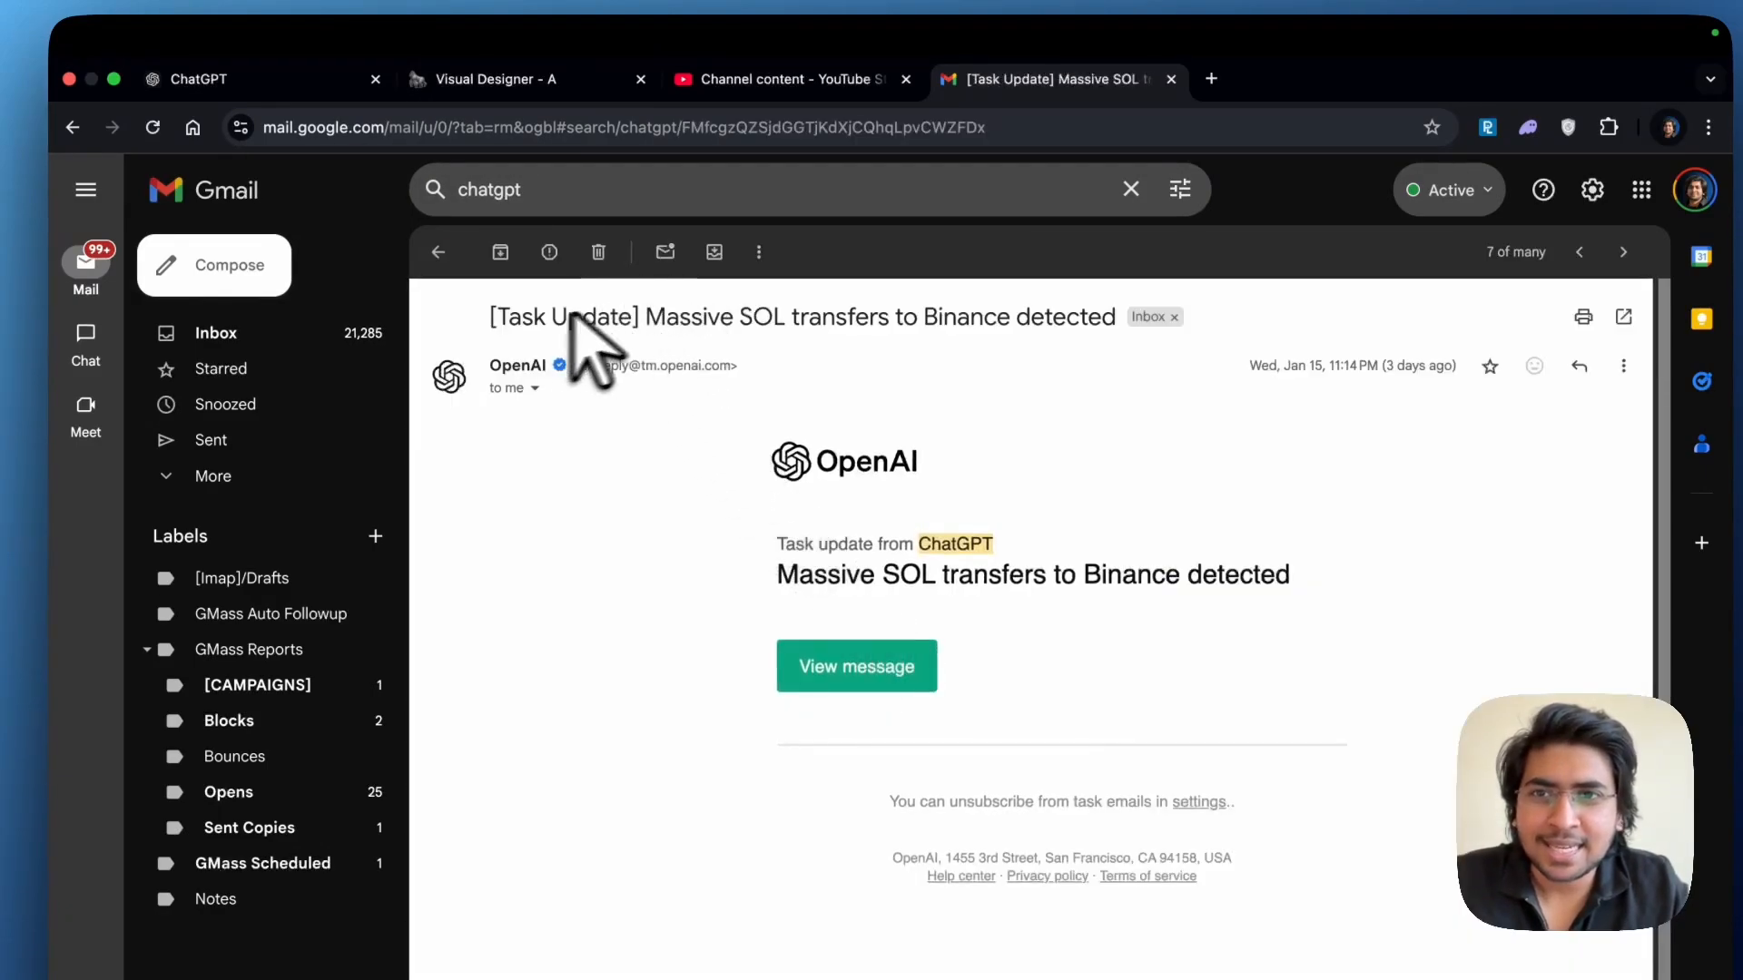
key("cmd+c")
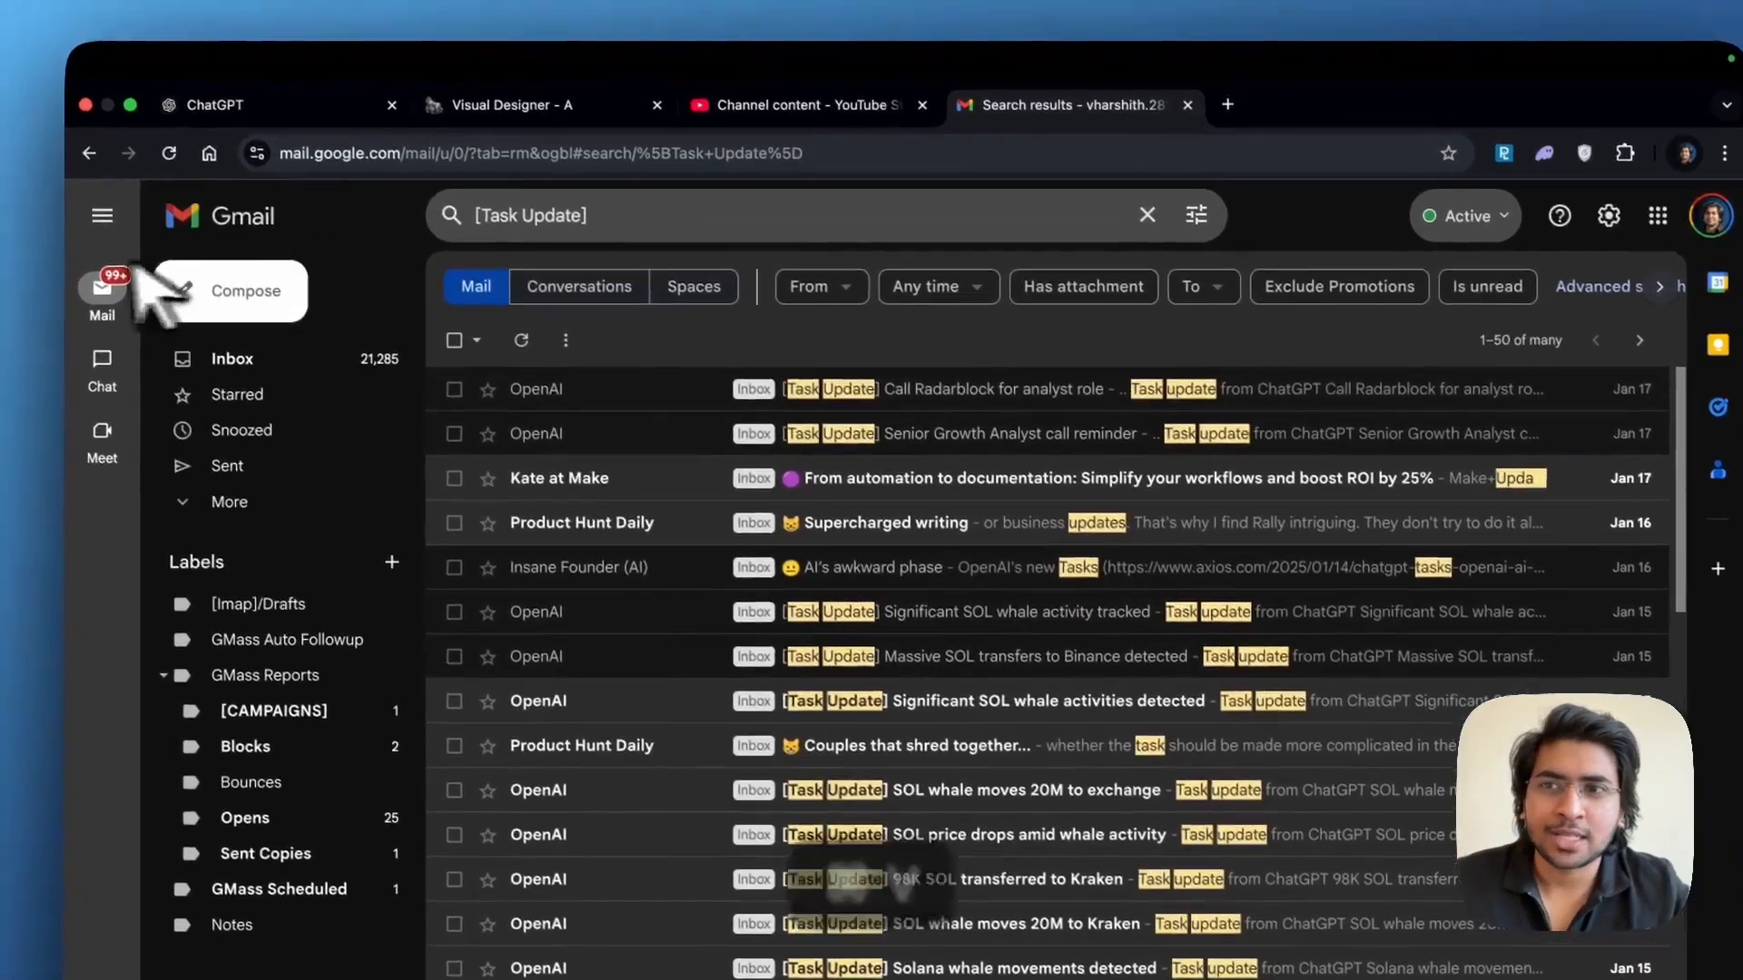
- View a Task Update email and return to the ChatGPT Tasks chat
left_click(102, 216)
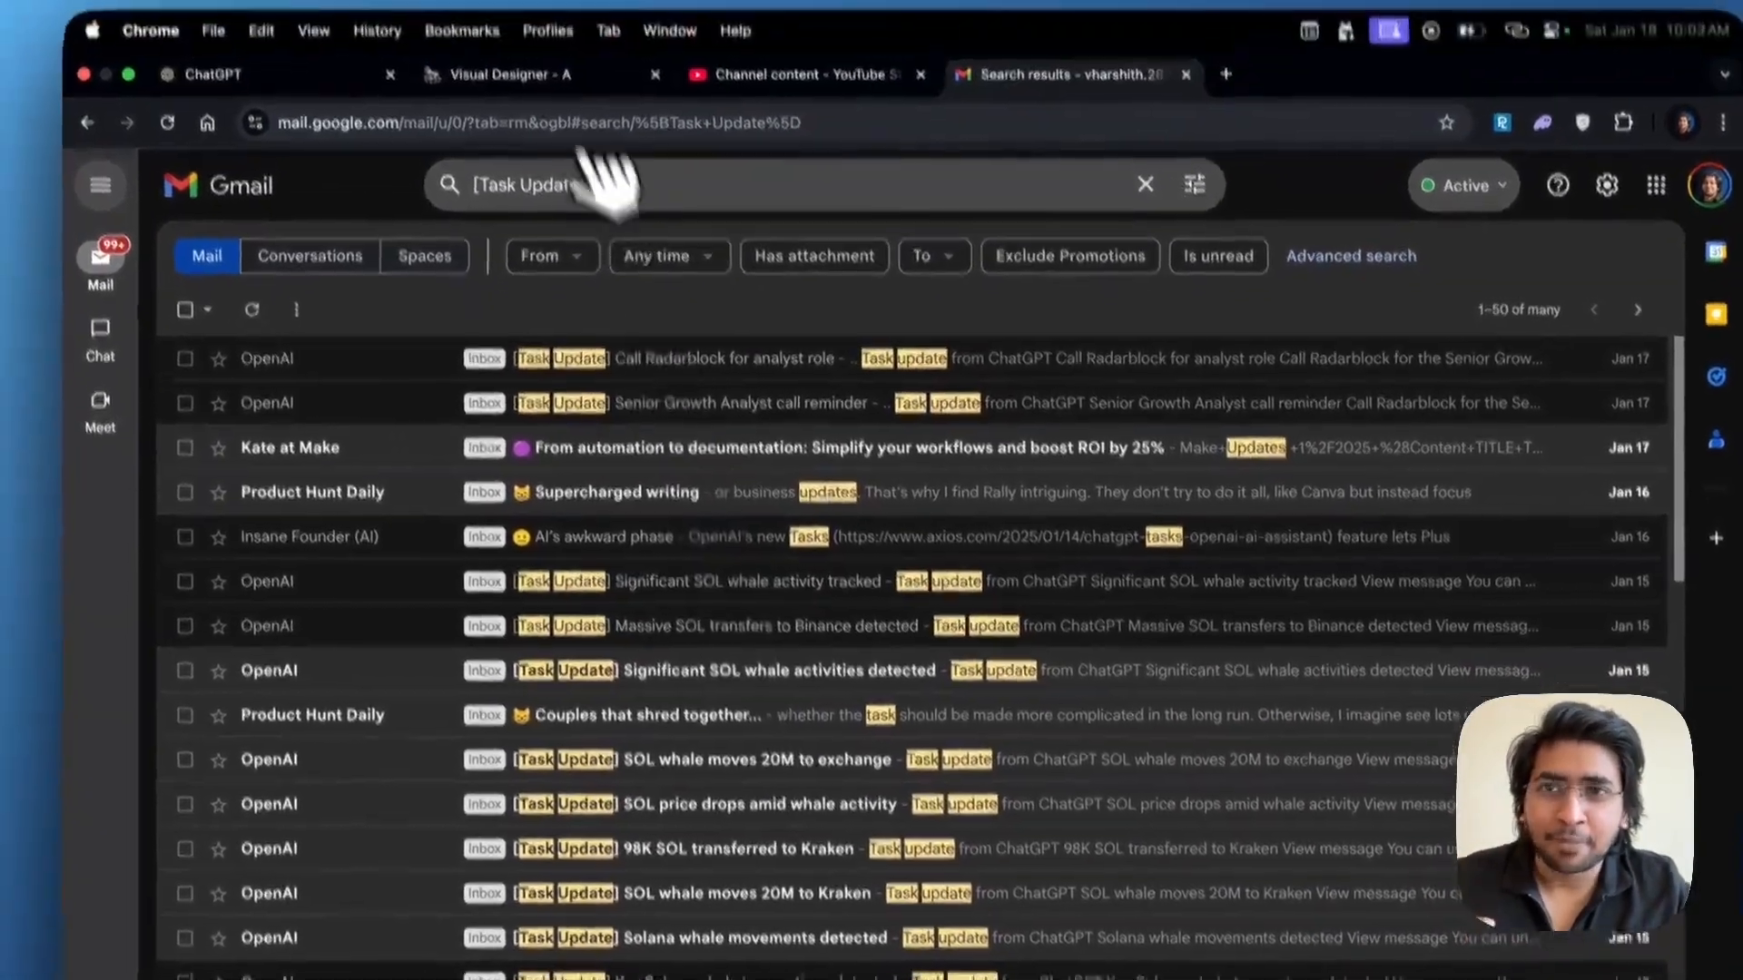
left_click(722, 358)
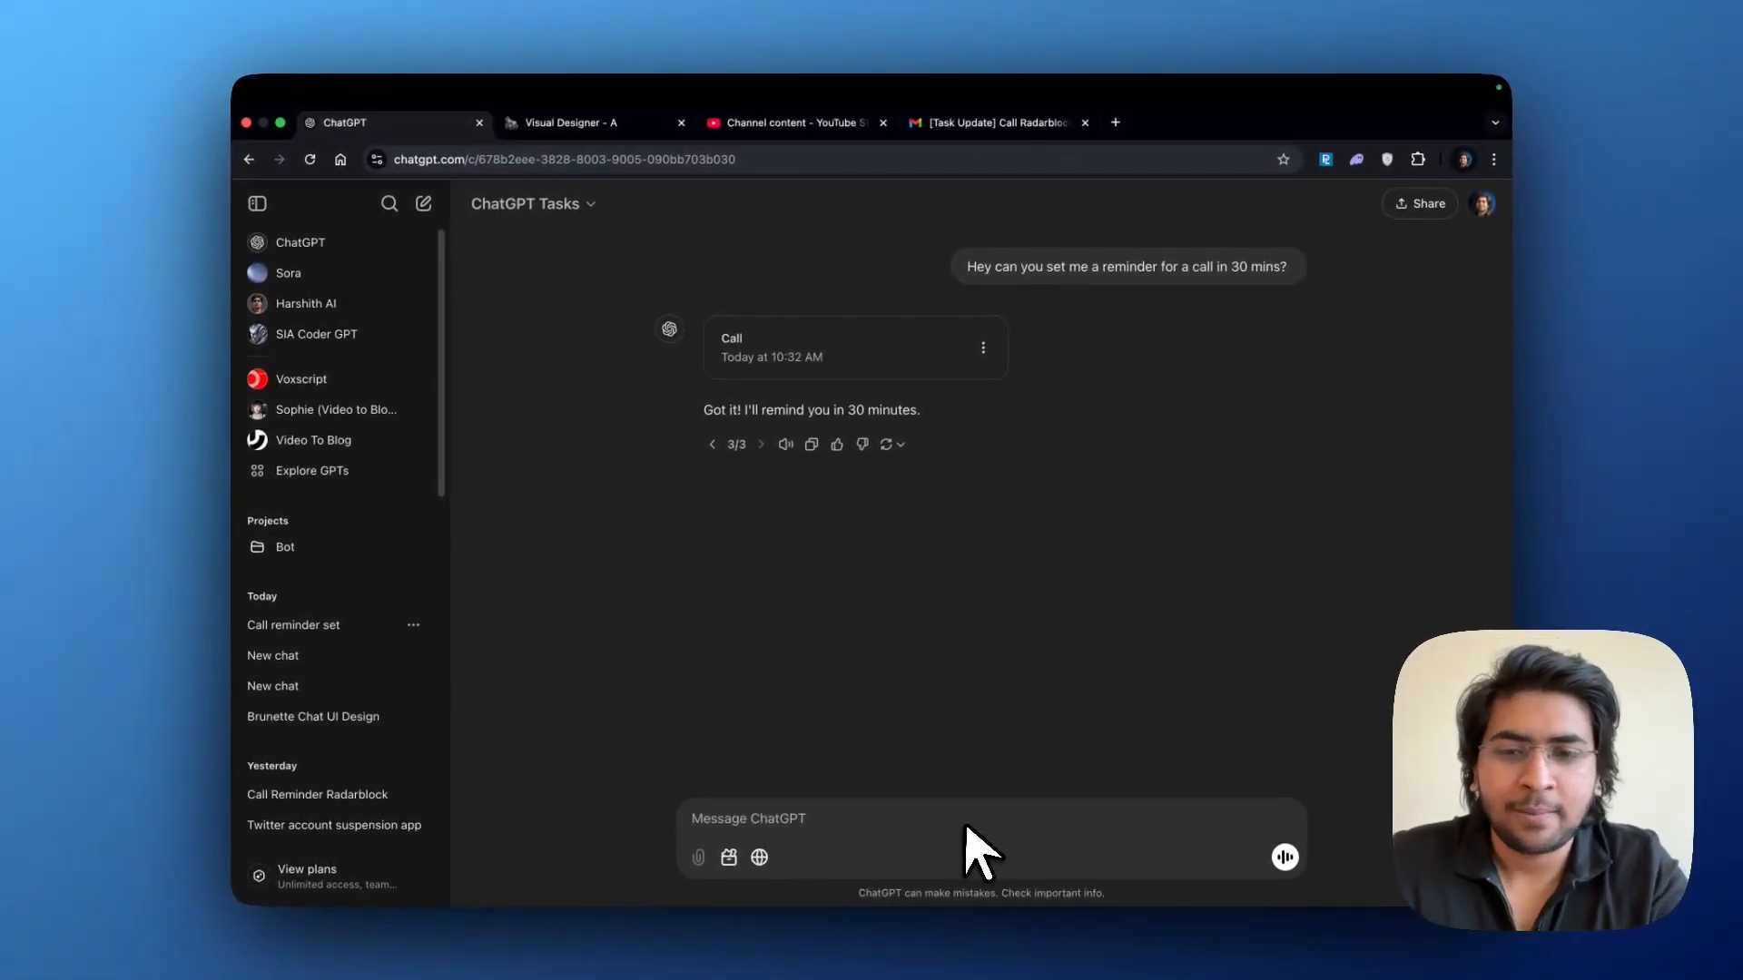
- Ask ChatGPT 'Can you create a task to make tweets?' starting now
type("c")
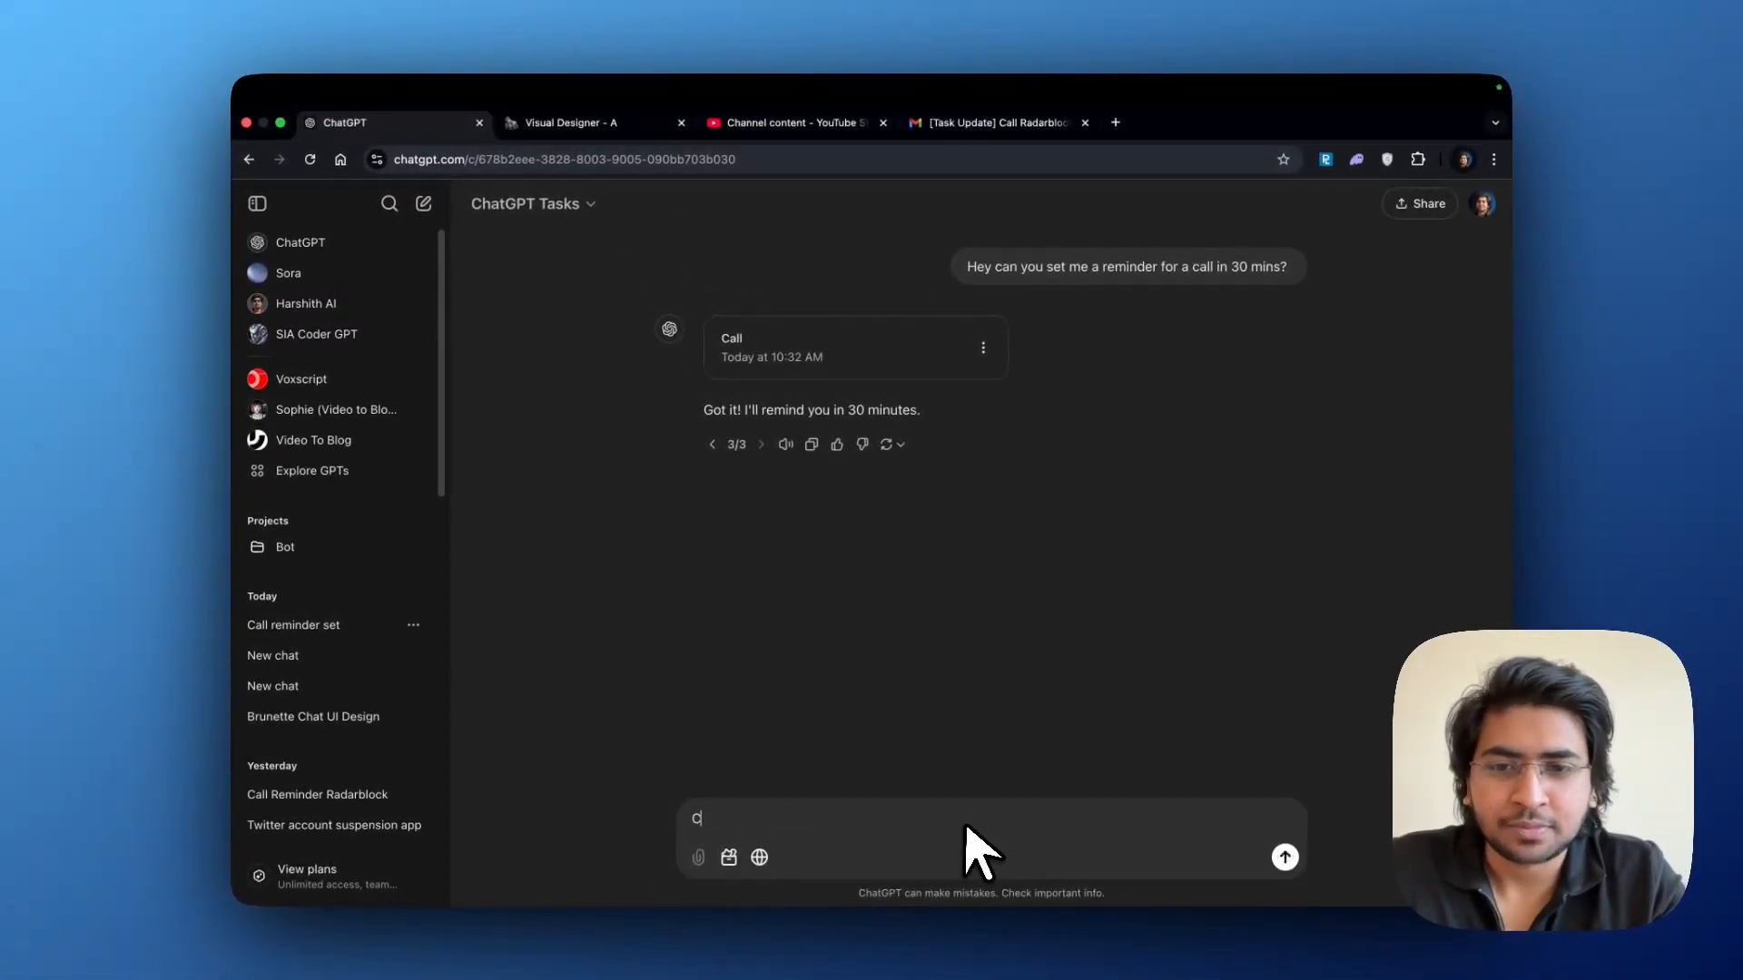
type("Can you create a")
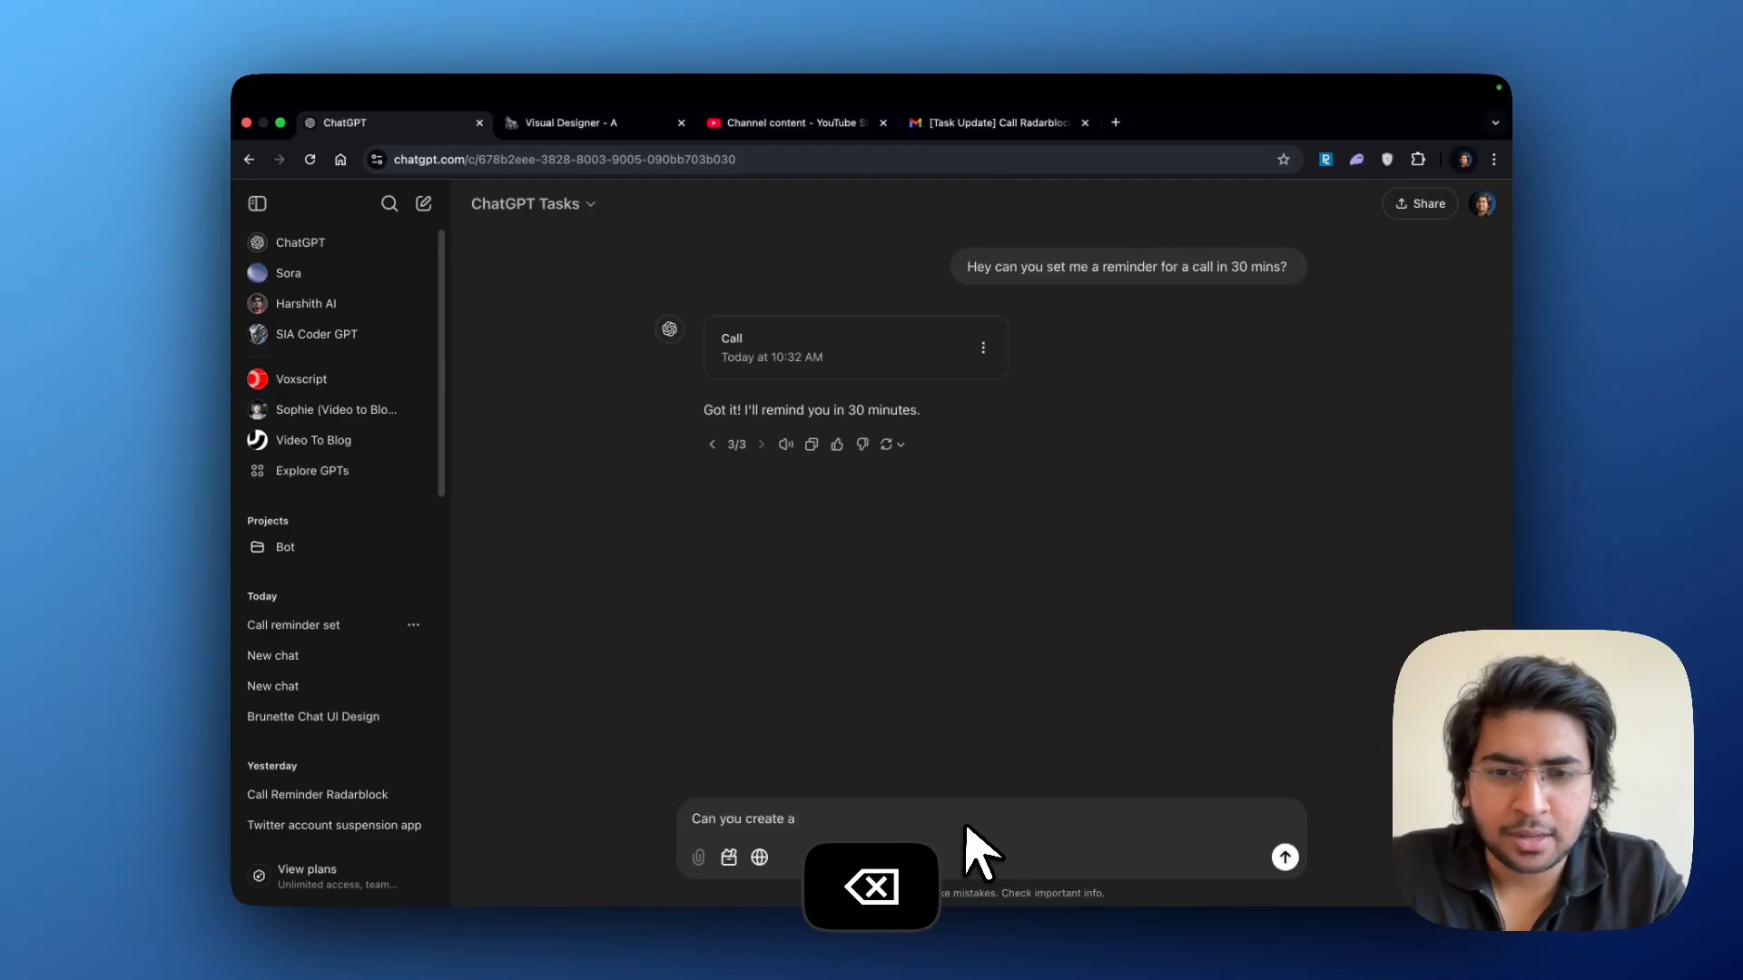
type("task")
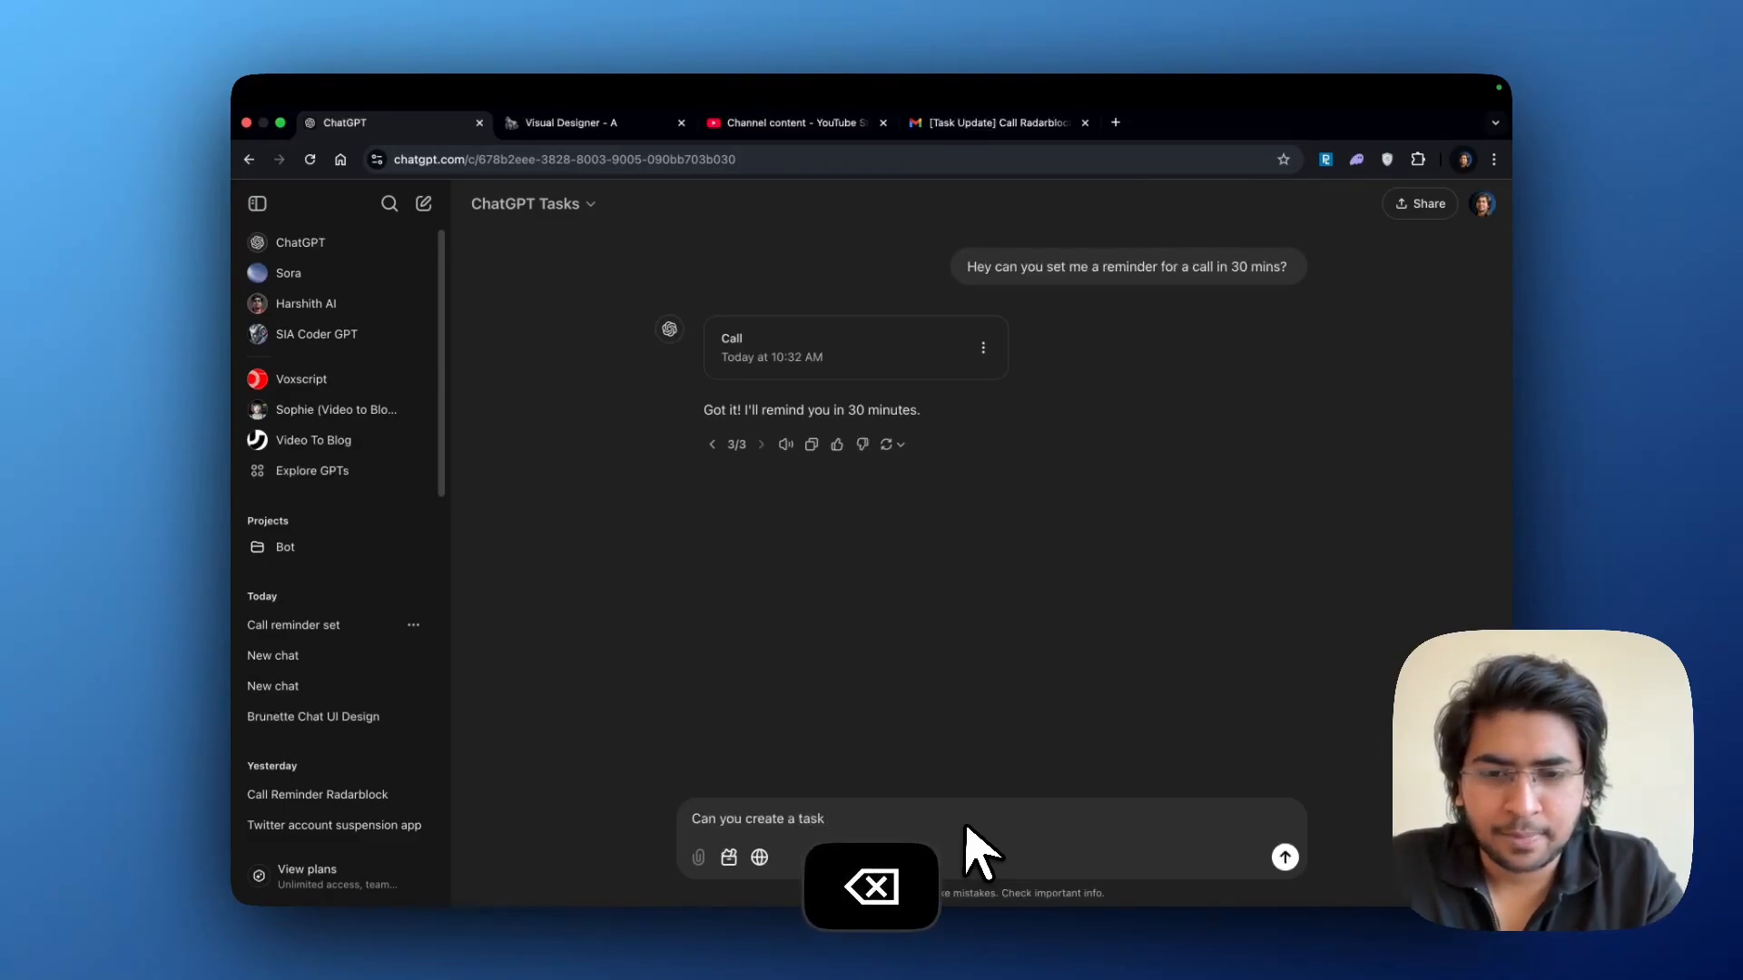
type("to make")
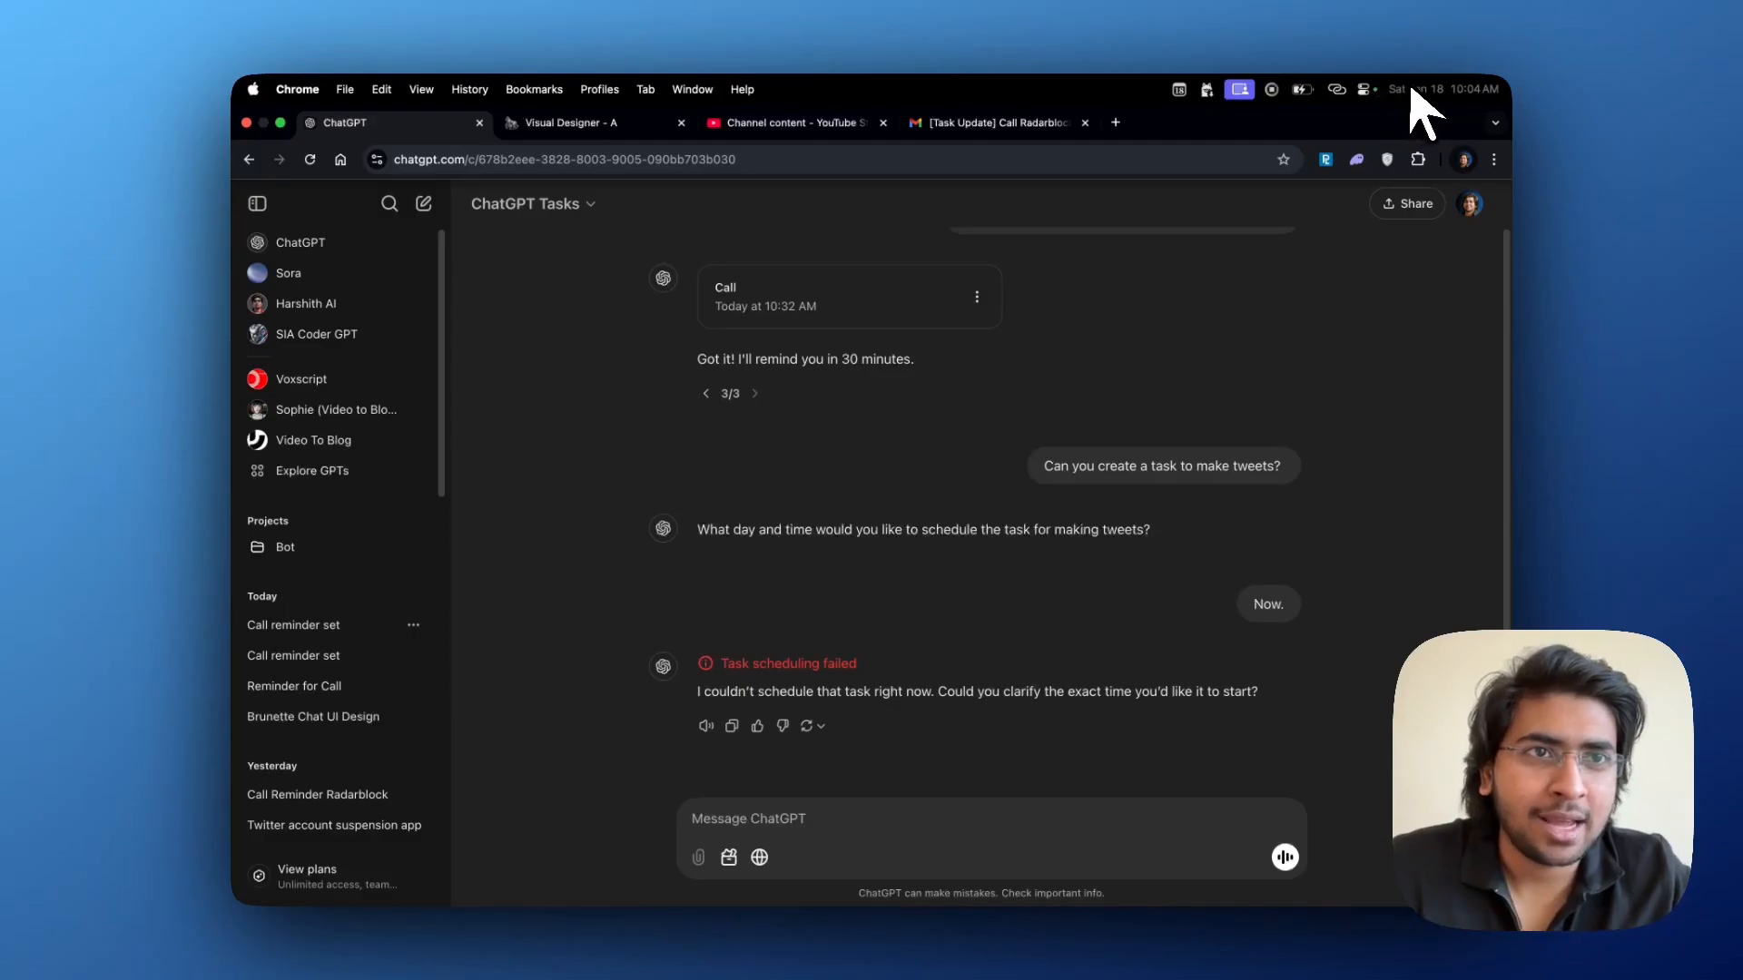
mouse_move(1467, 110)
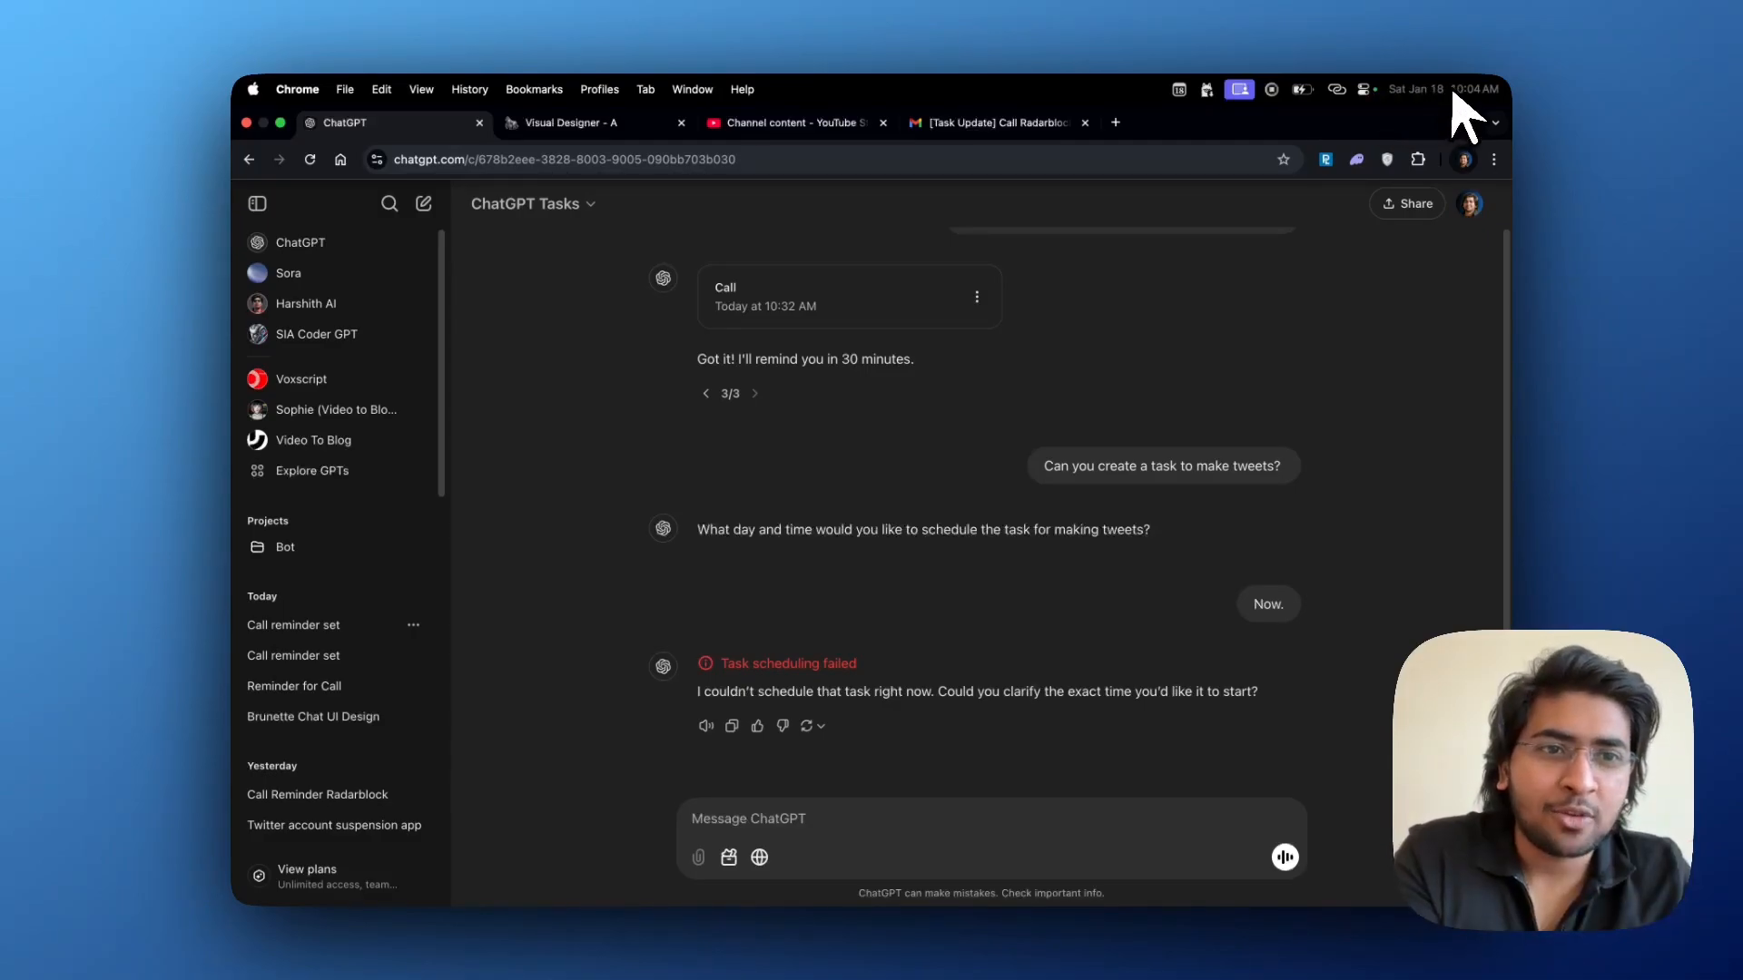
- Reply 'sat jan 18th 2025, 10:05 AM' to schedule the Make tweets task
type("sat jan")
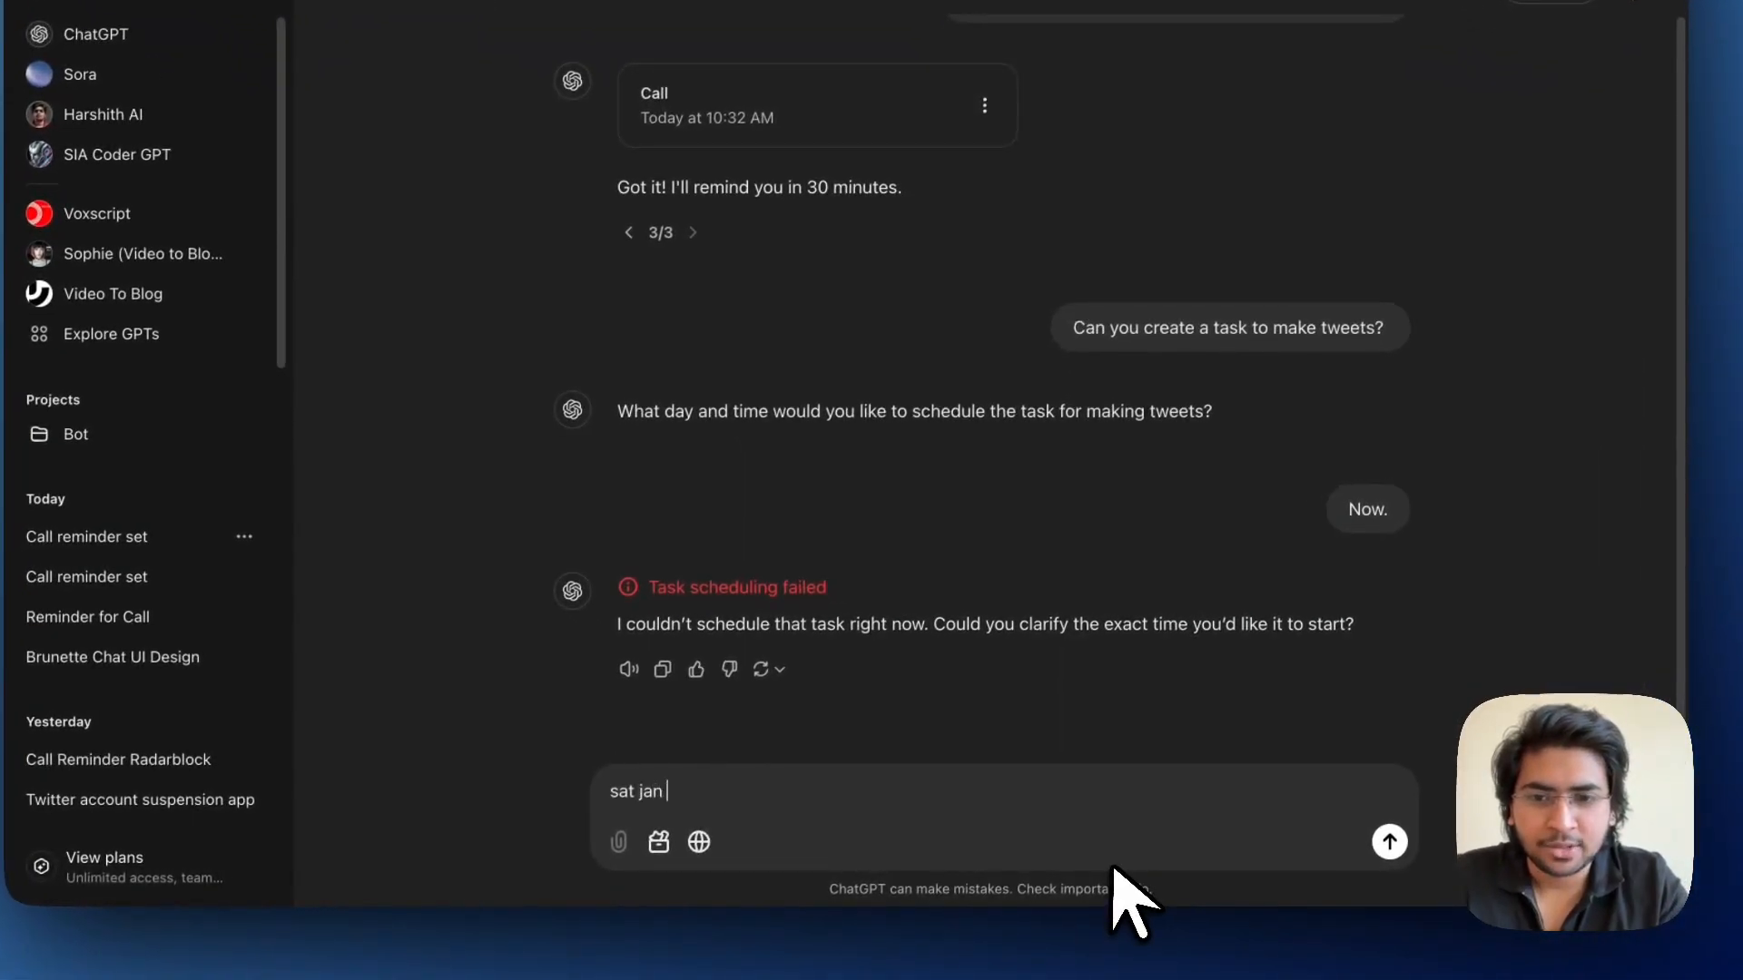
type("18th 2025")
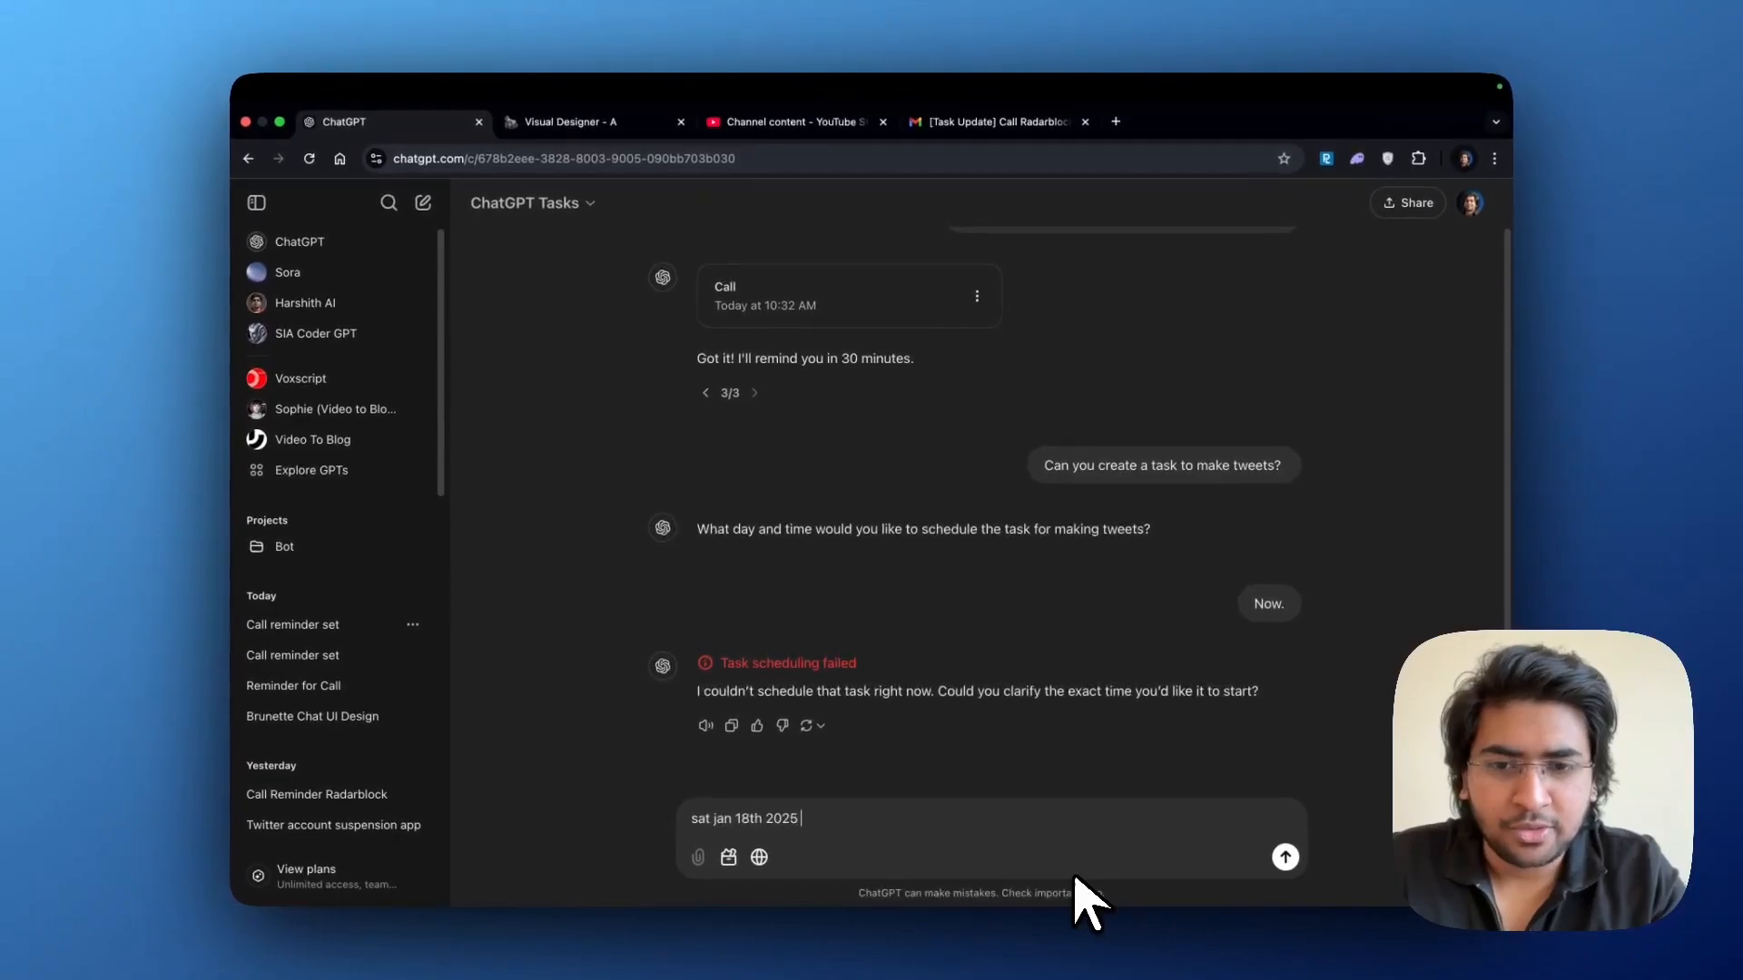
type(",")
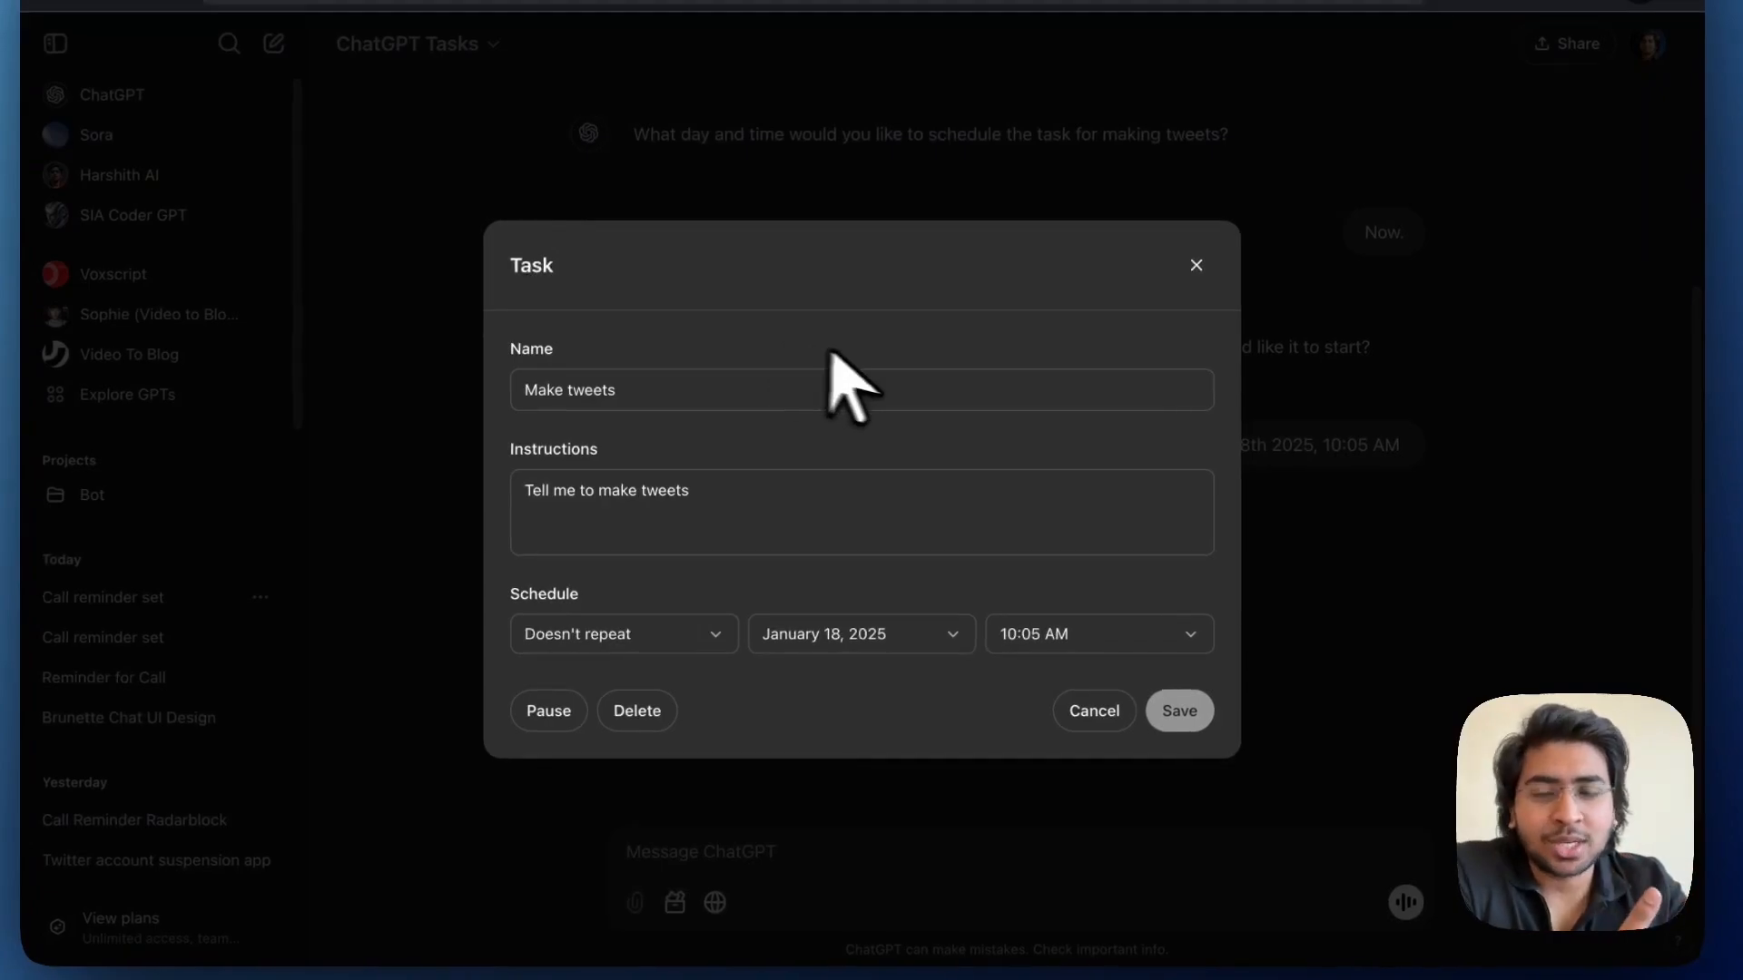
- Check the task's Name and Instructions fields, then cancel without changes
left_click(859, 389)
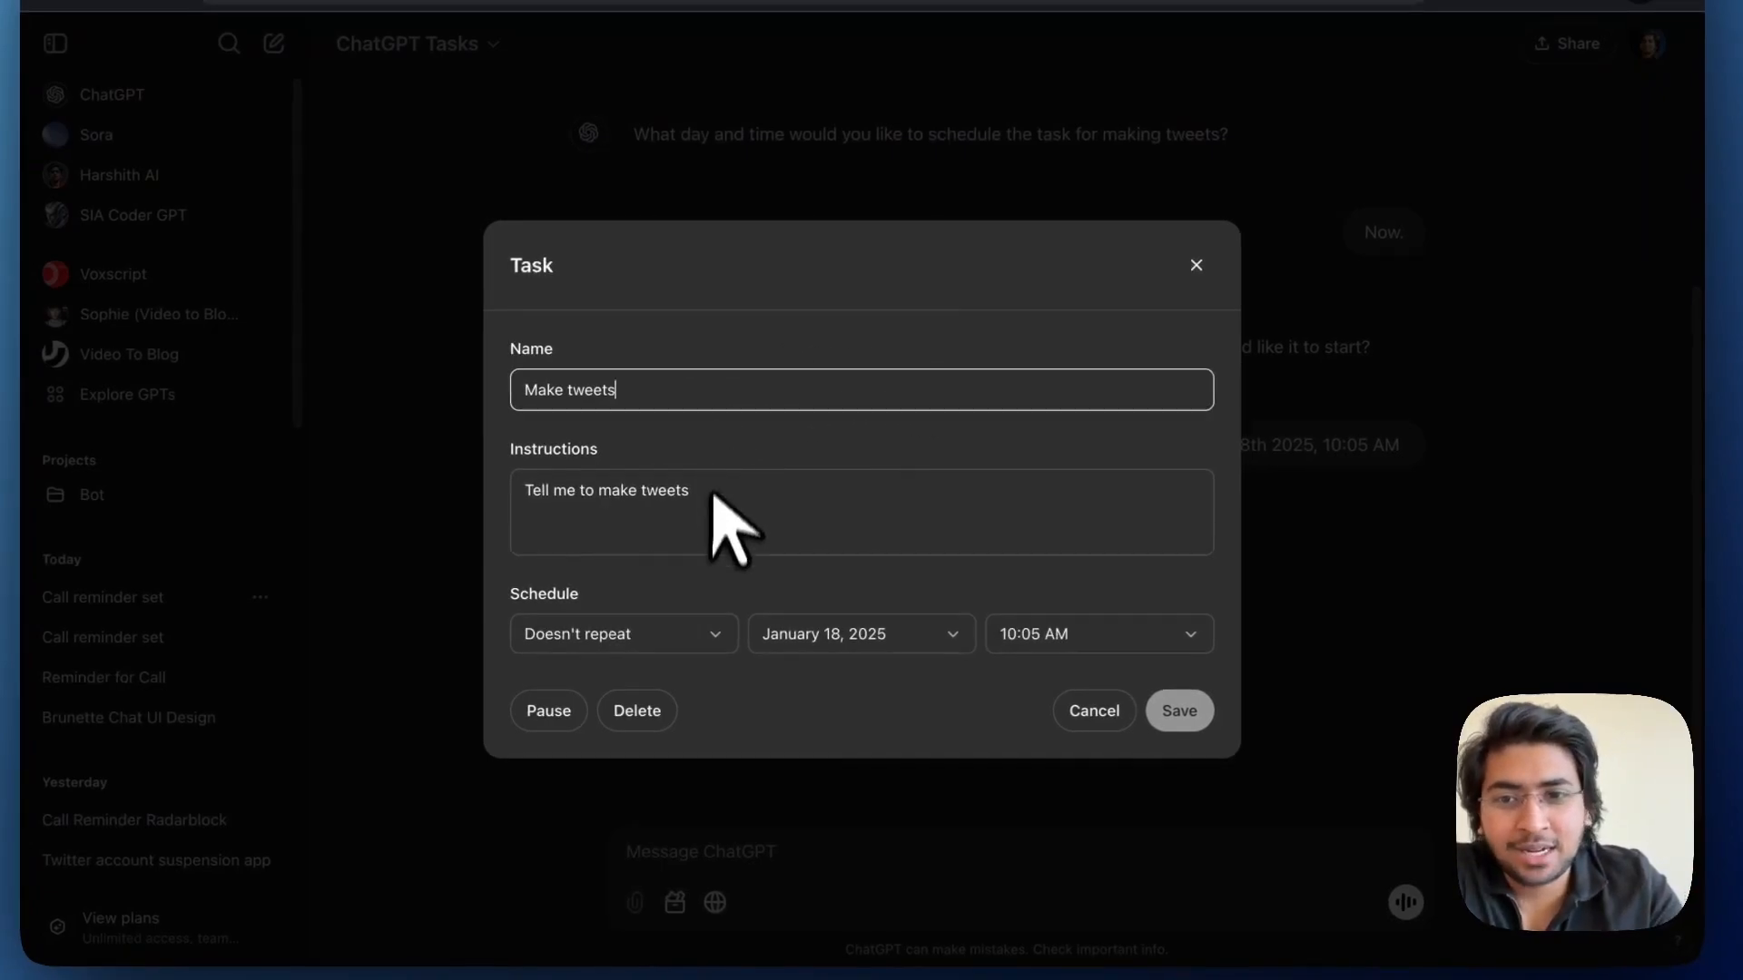
left_click(811, 512)
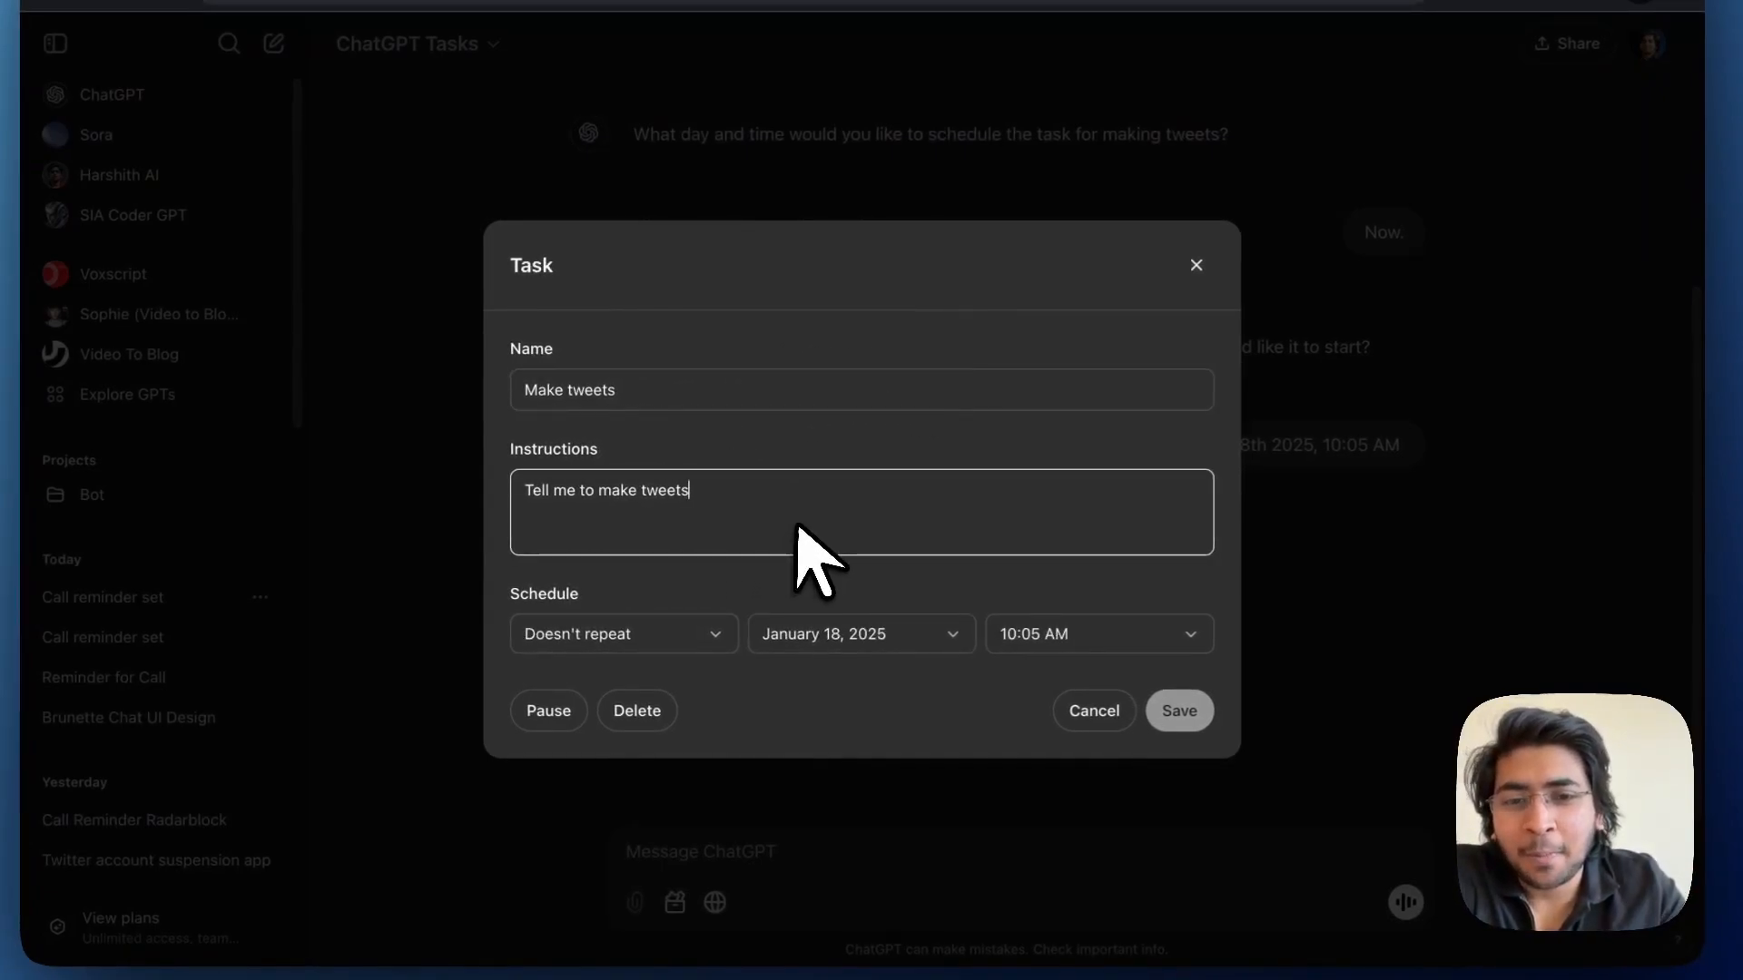
left_click(1177, 710)
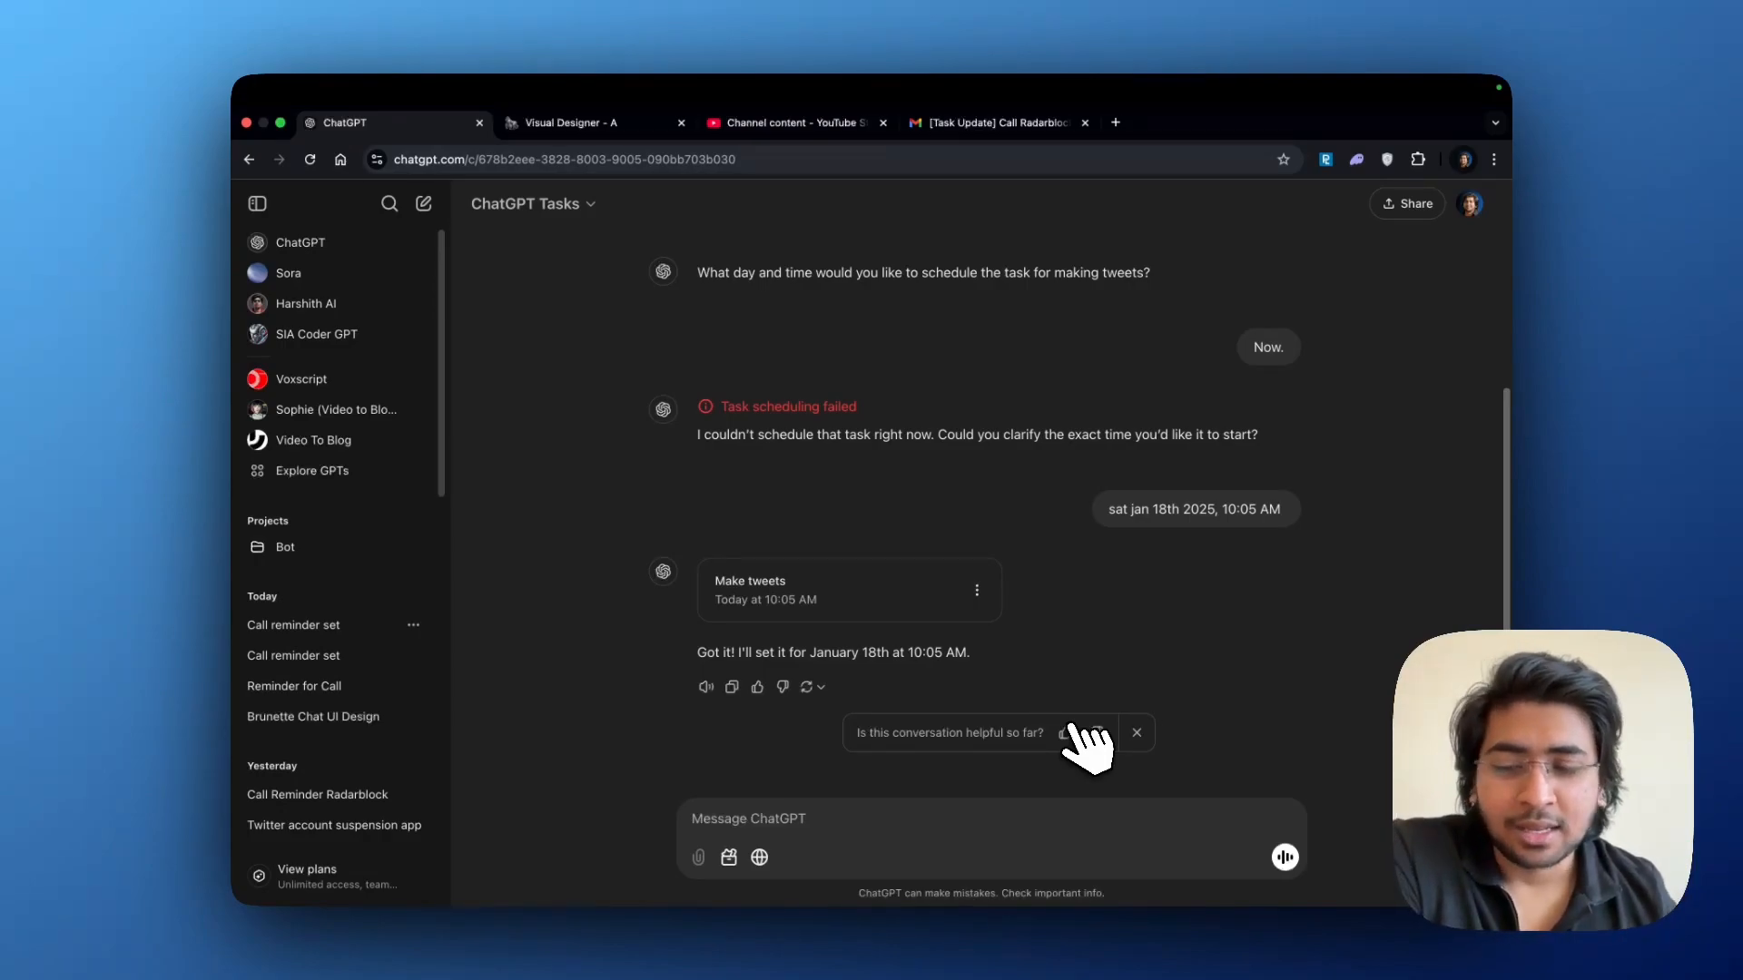
mouse_move(1071, 685)
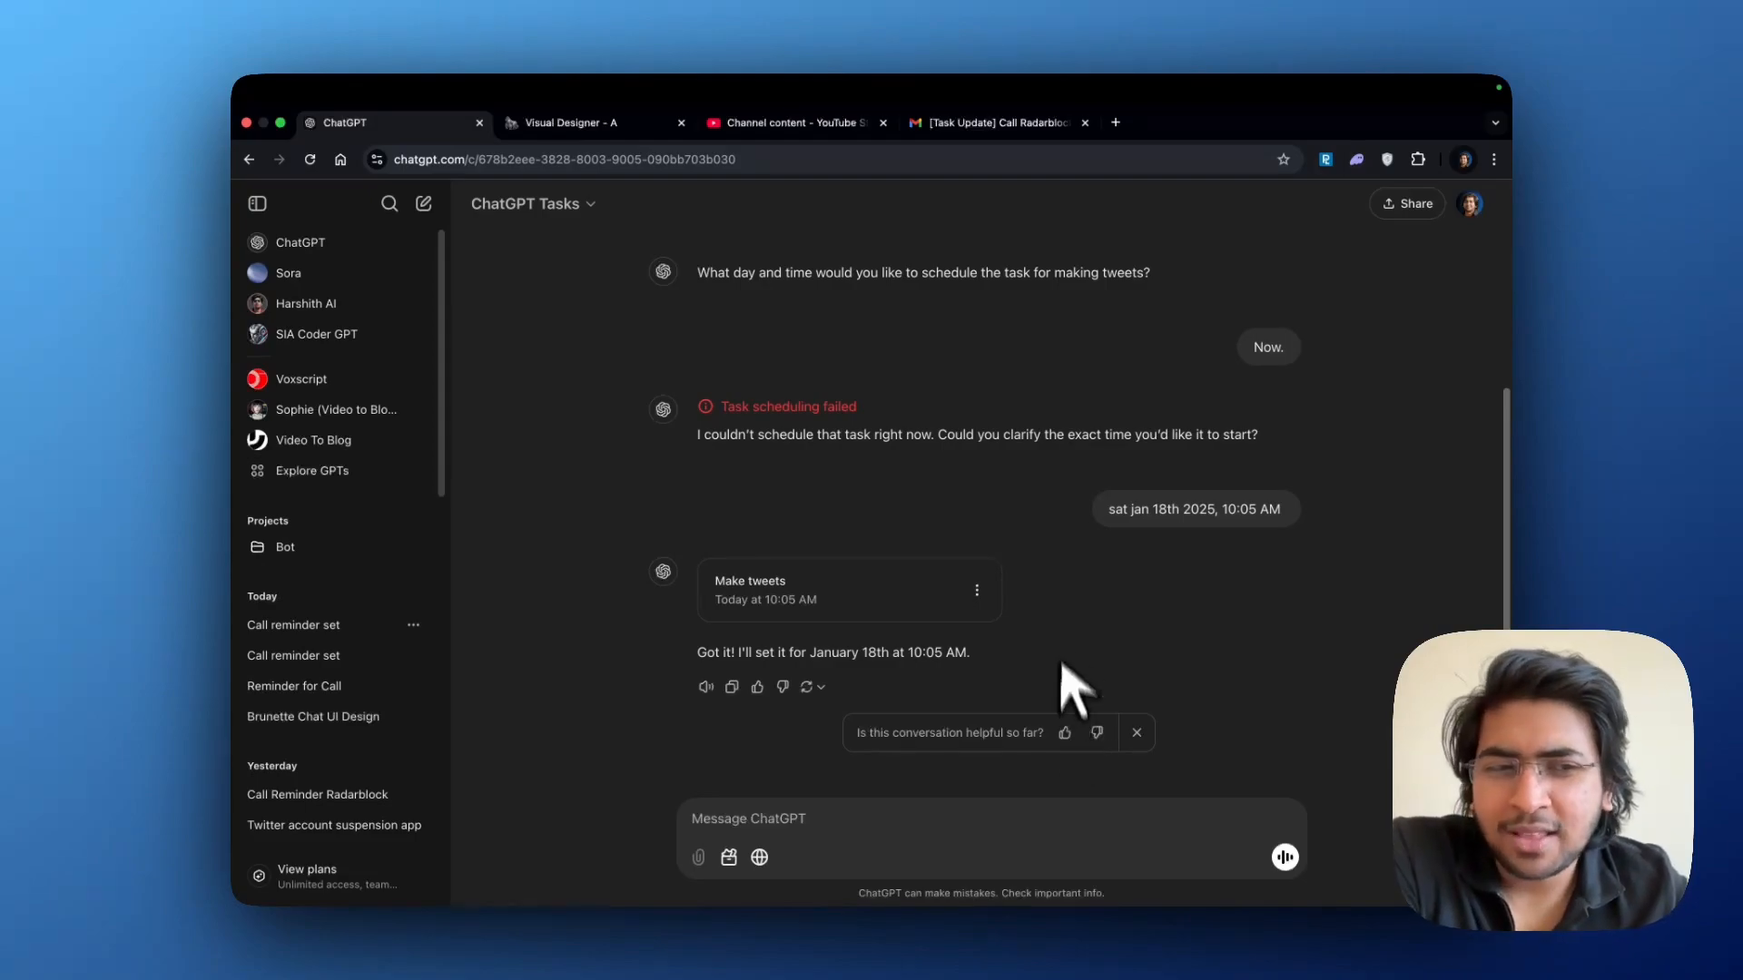
mouse_move(1066, 623)
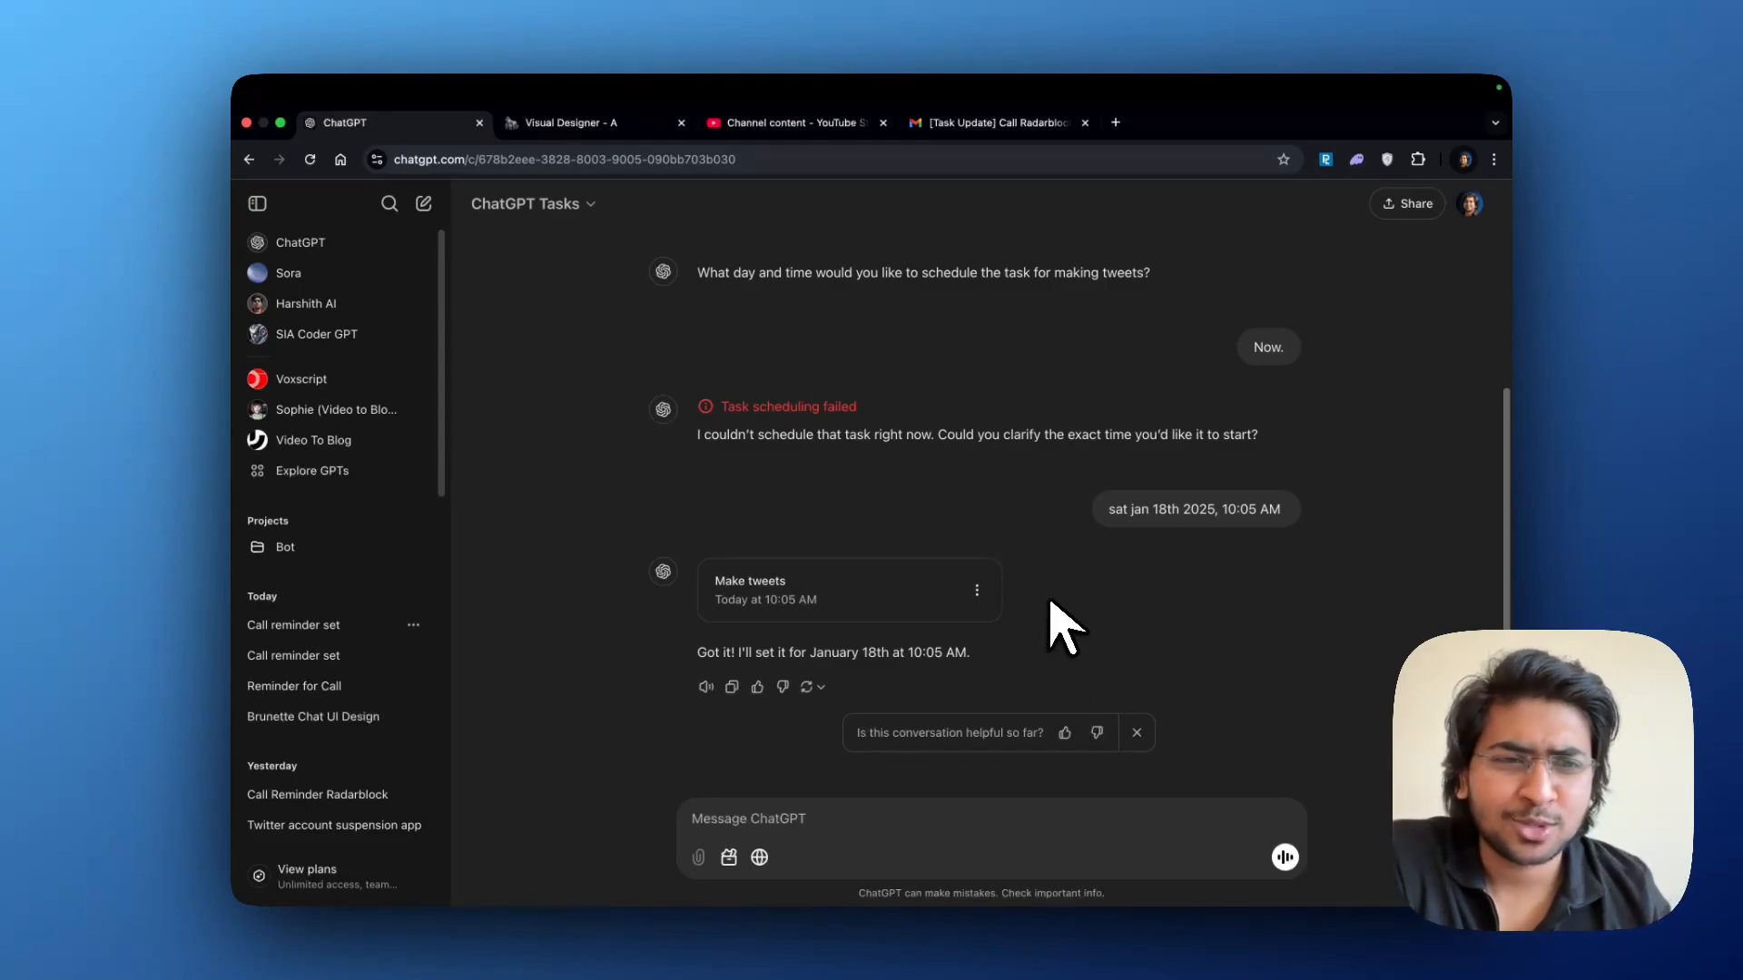